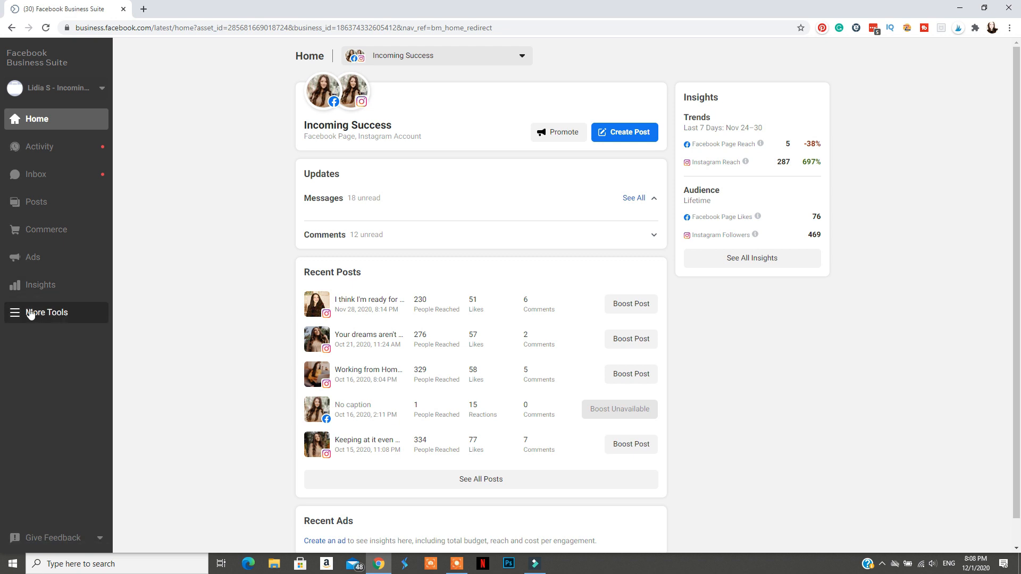
Step: Open Business Settings via More Tools, then bring up the apps grid to reach Commerce Manager
left_click(46, 313)
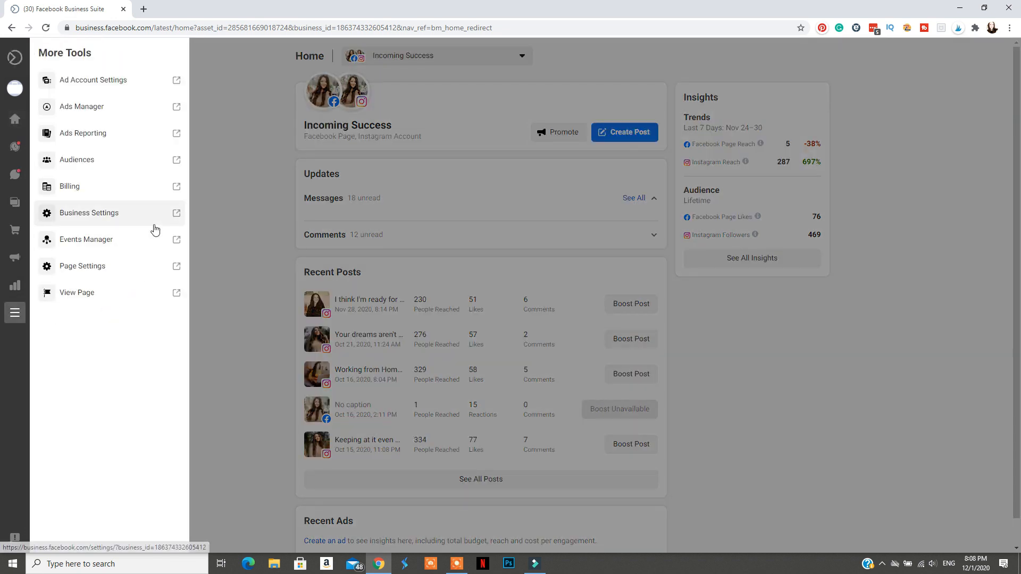
left_click(89, 213)
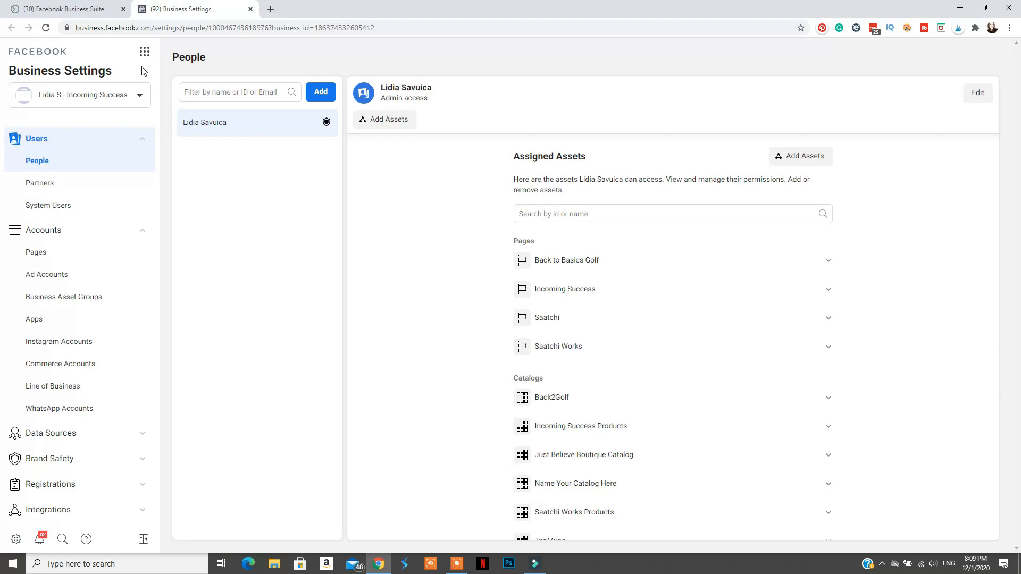
left_click(145, 52)
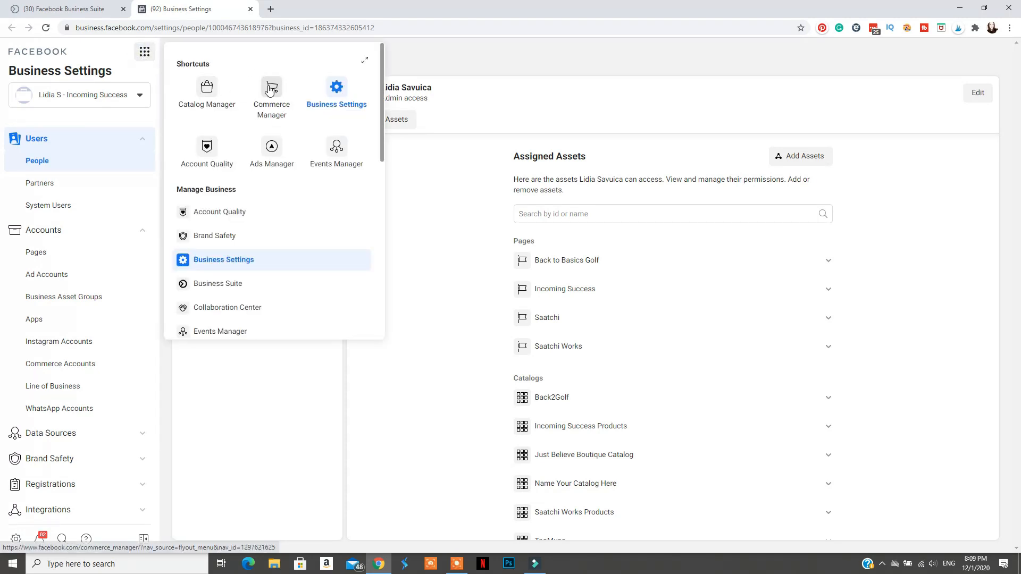
mouse_move(87, 277)
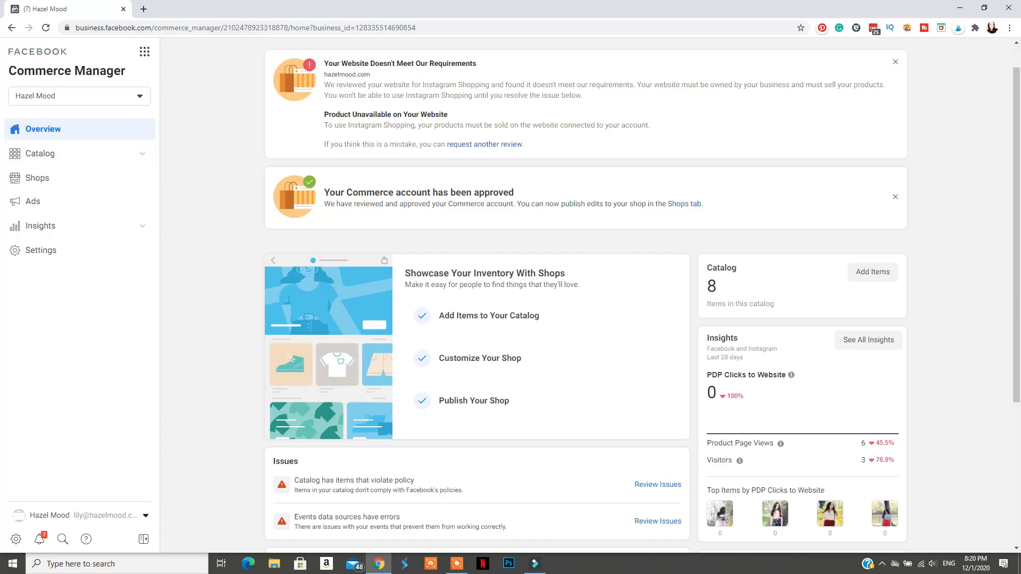
mouse_move(713, 217)
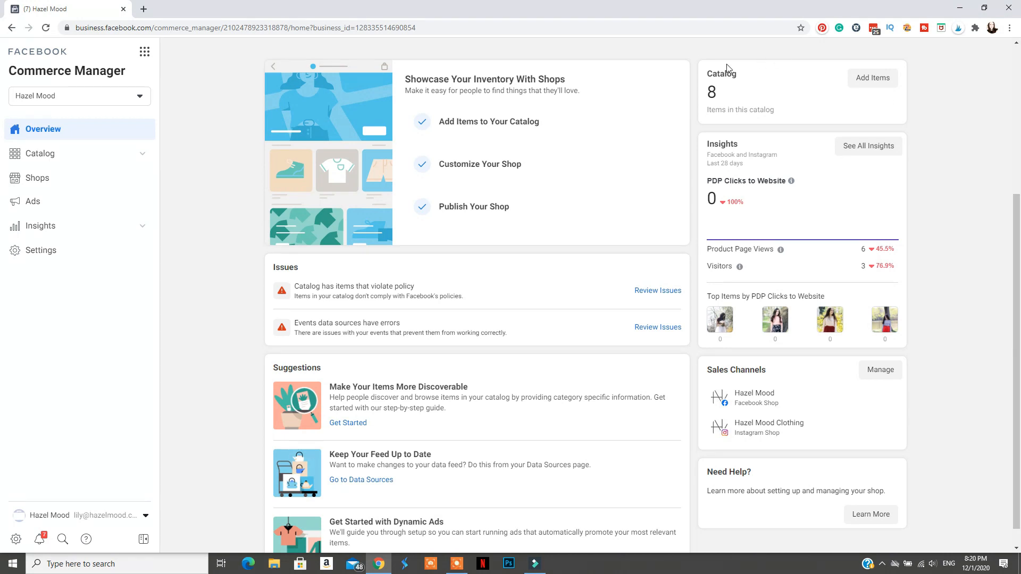
mouse_move(870, 239)
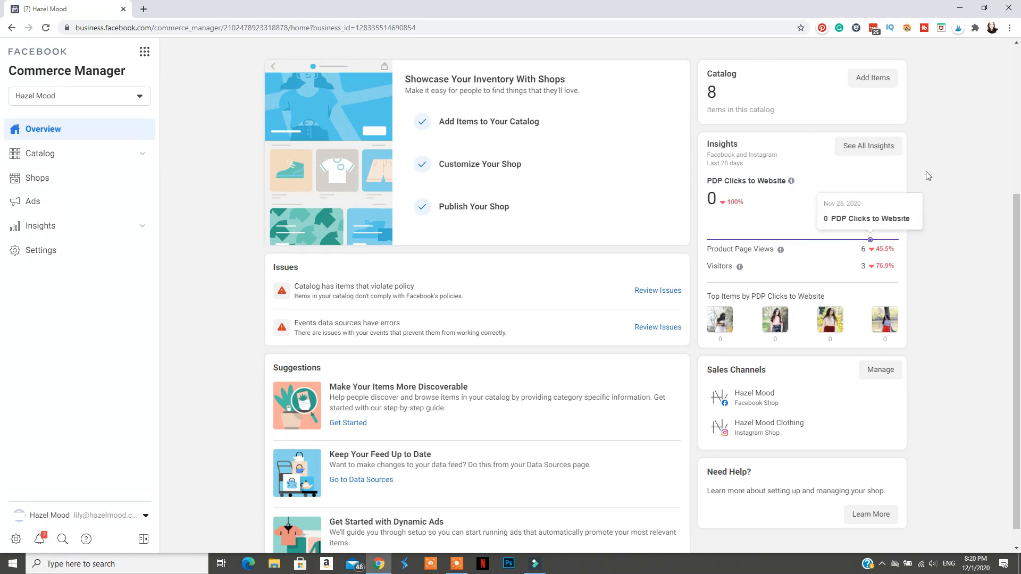
mouse_move(645, 362)
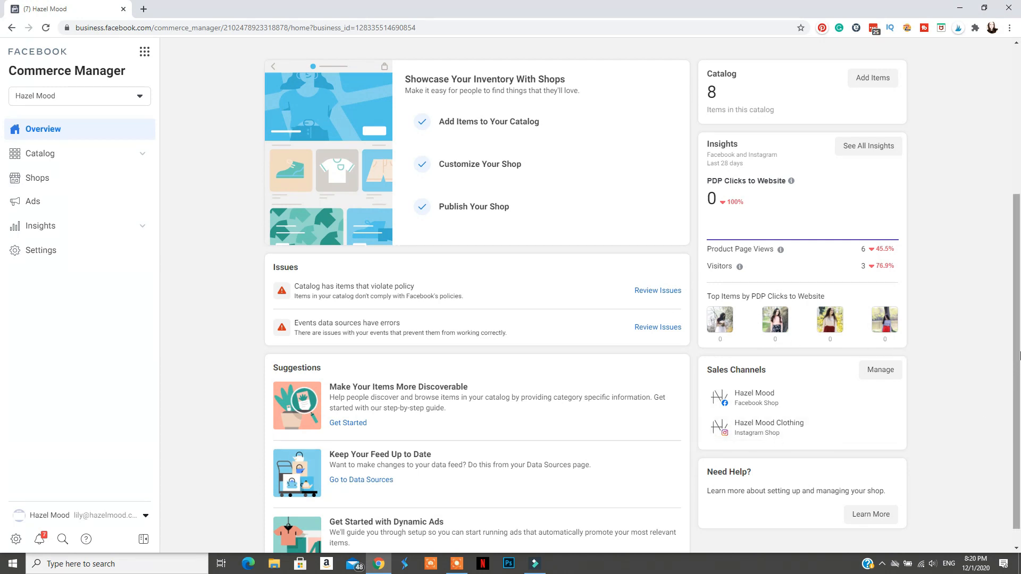
Step: Scroll the Hazel Mood shop overview and open Manage in the Sales Channels card
scroll("down", 3)
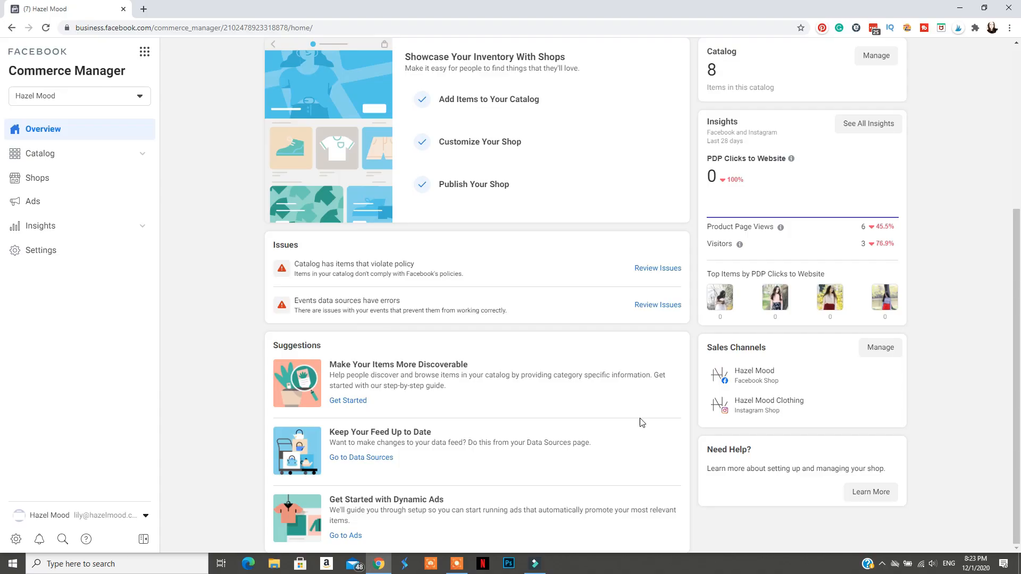
left_click(881, 347)
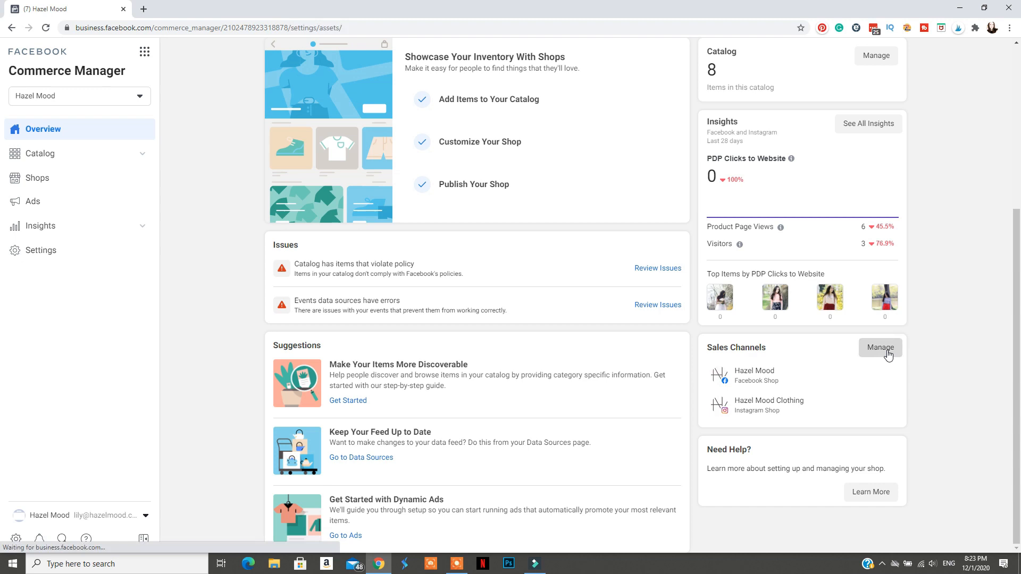
Step: Browse the Facebook, Instagram and Ads channels in Business Assets, then start editing the catalog name
left_click(41, 250)
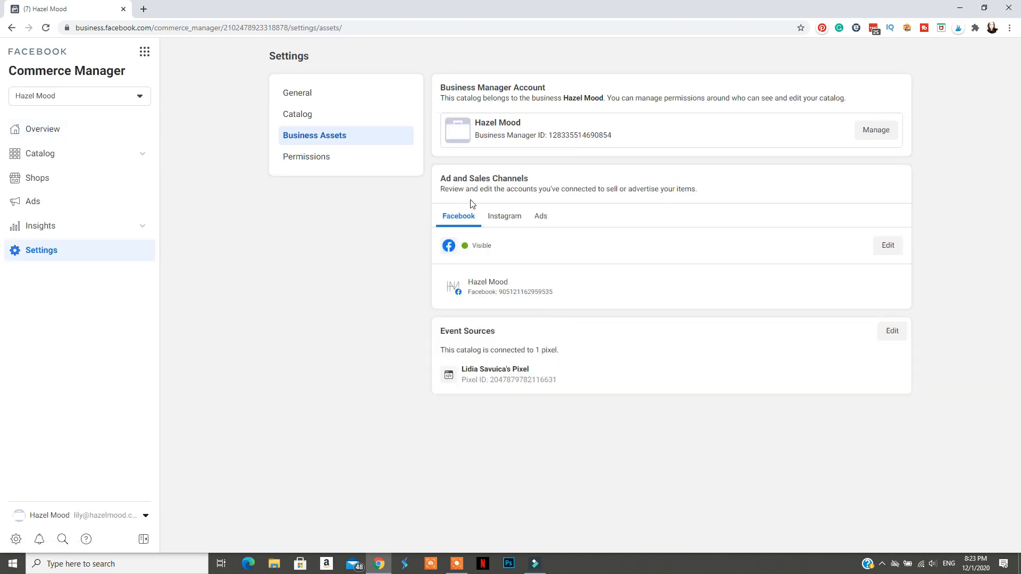
mouse_move(496, 208)
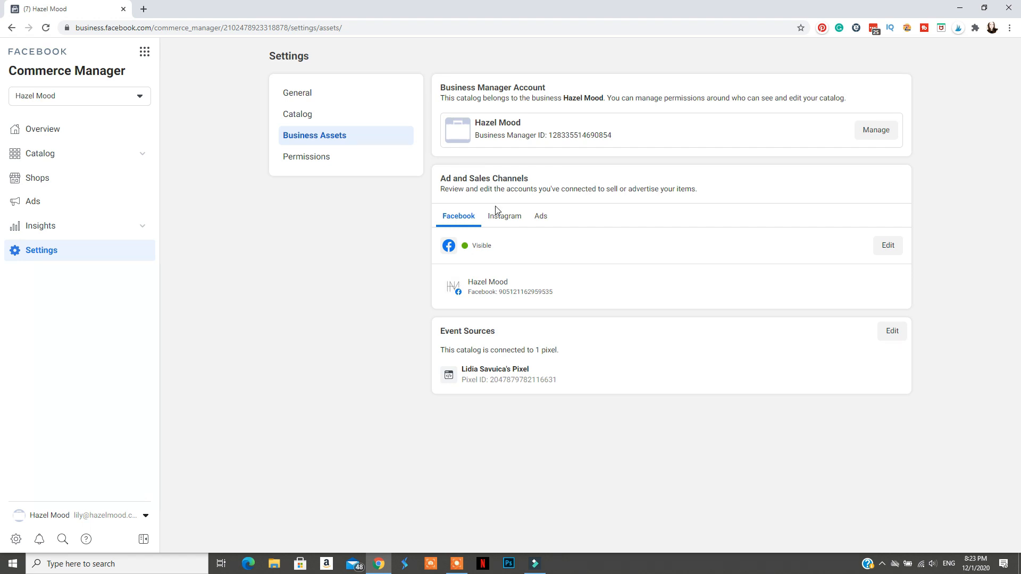
left_click(504, 216)
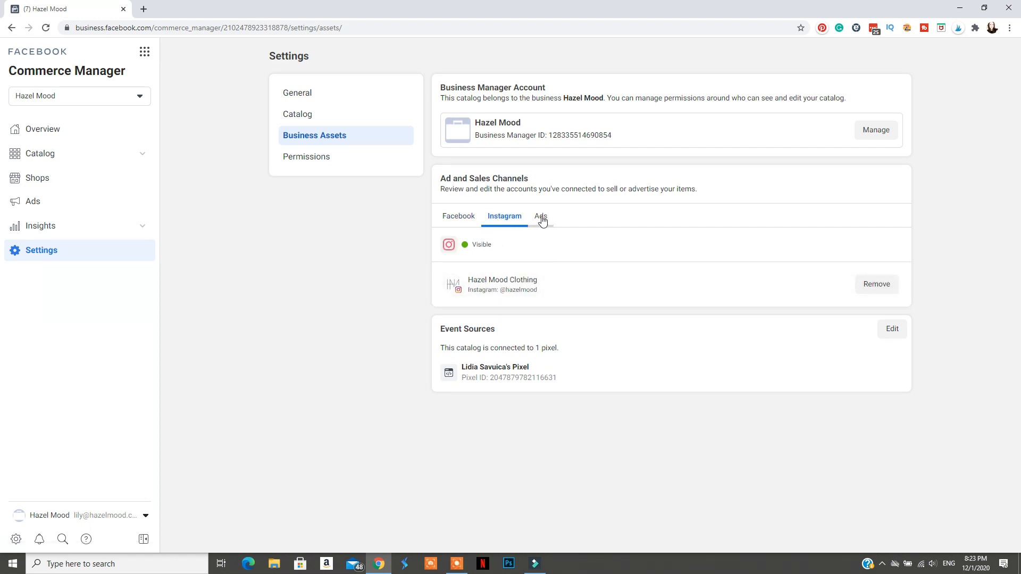
left_click(297, 93)
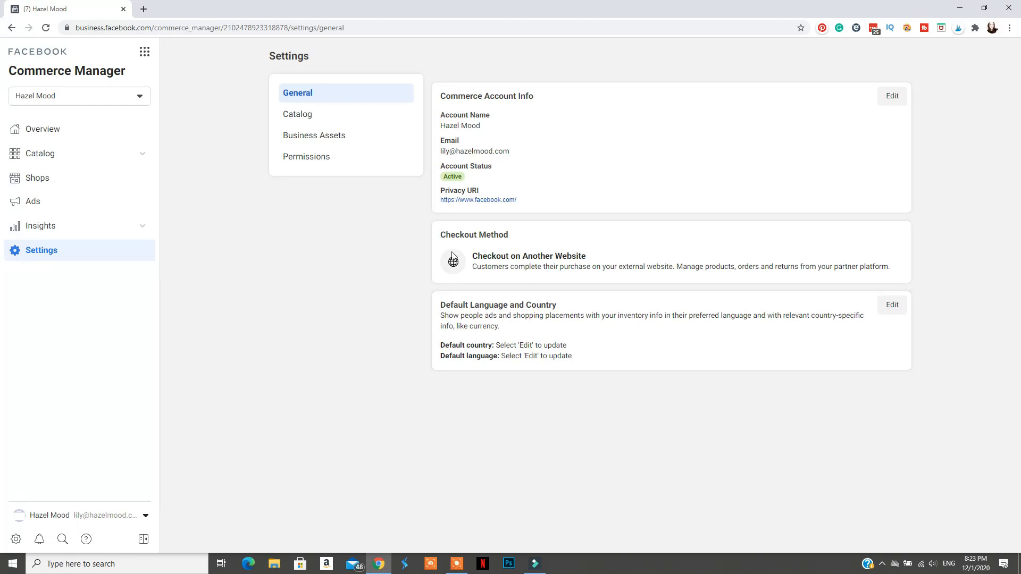
left_click(298, 114)
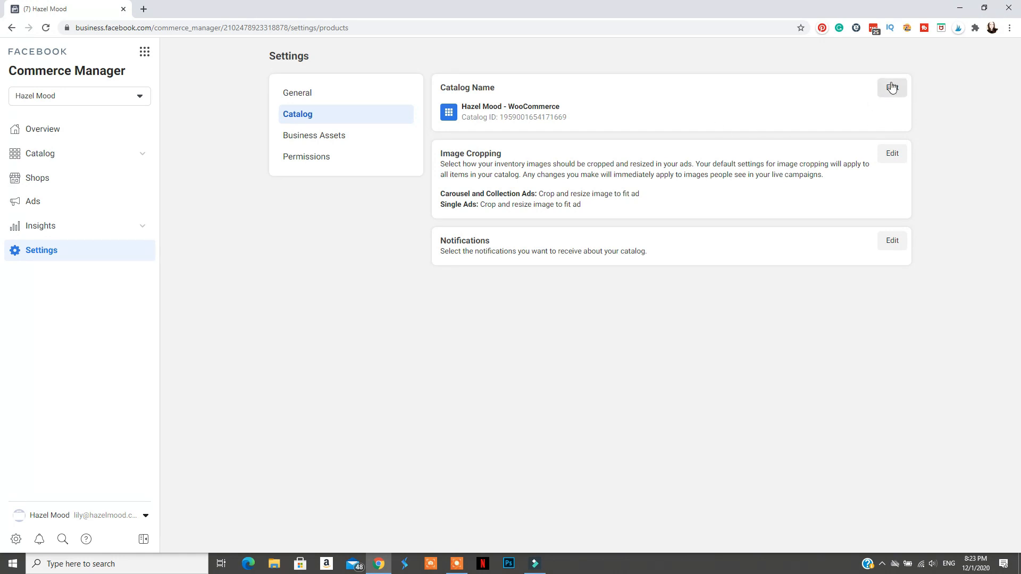
left_click(314, 137)
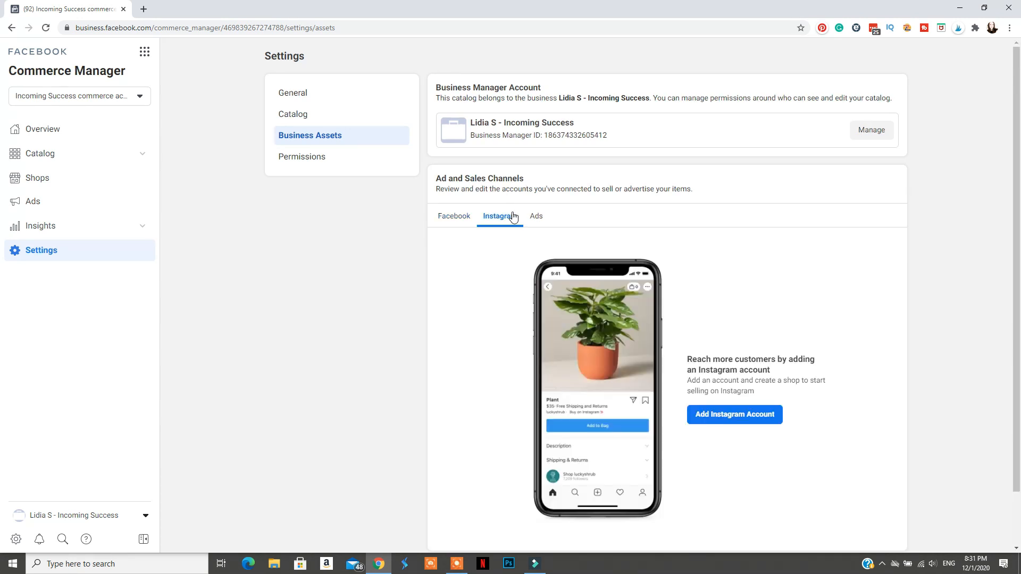
mouse_move(710, 415)
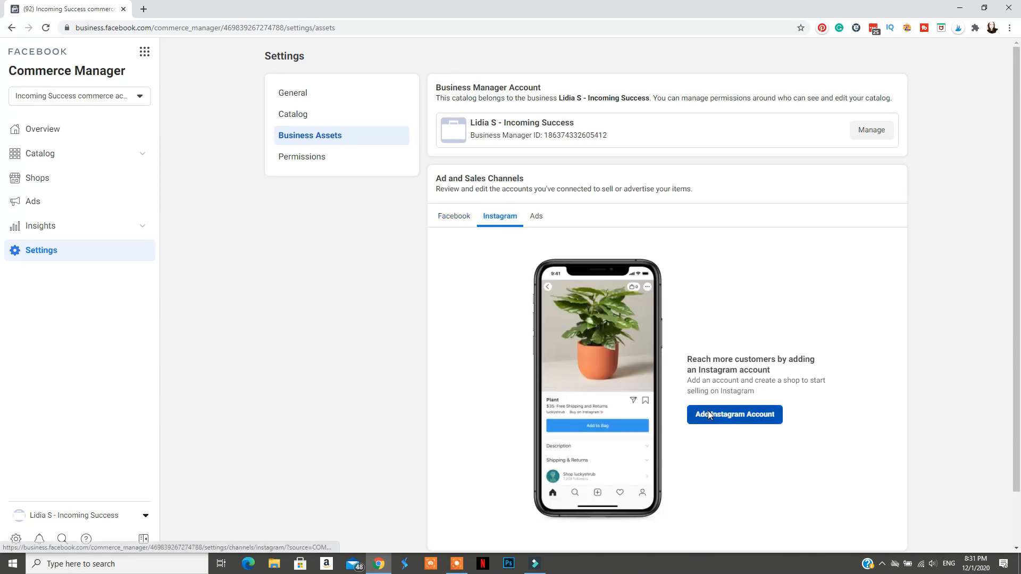
Step: Add the Instagram account with the Incoming Success Catalog and finish setup for shopping review
left_click(734, 413)
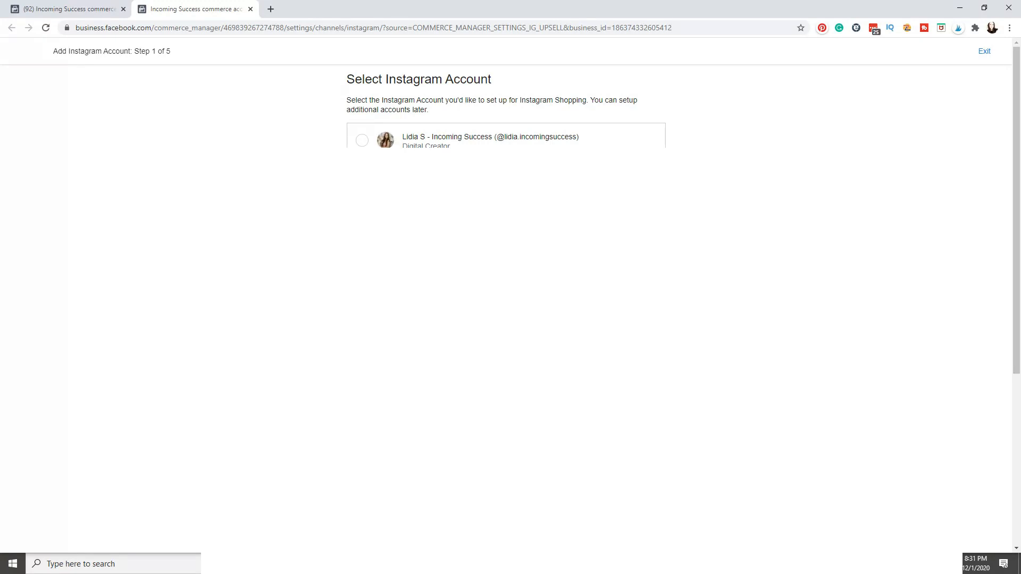
left_click(361, 140)
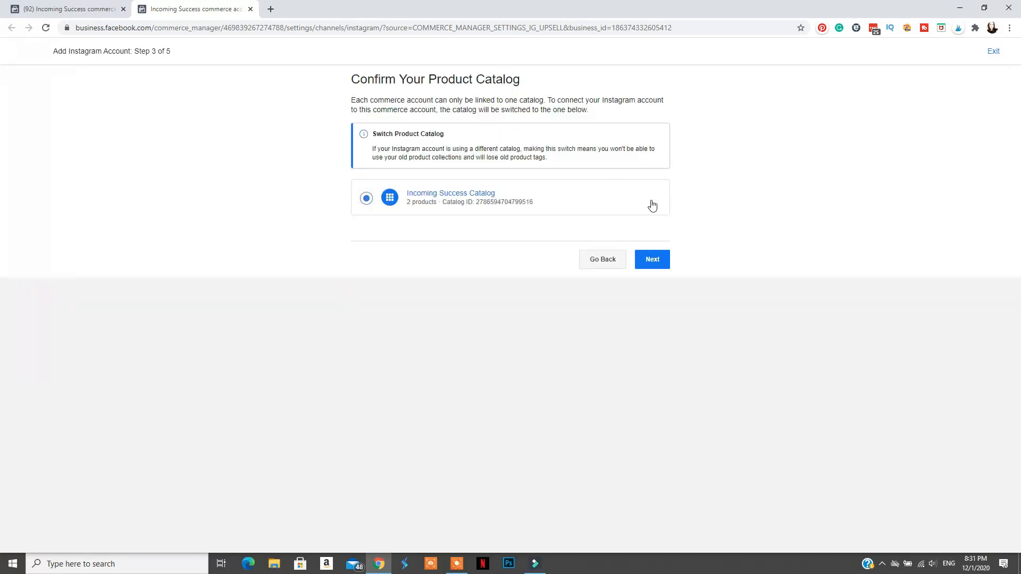
left_click(652, 260)
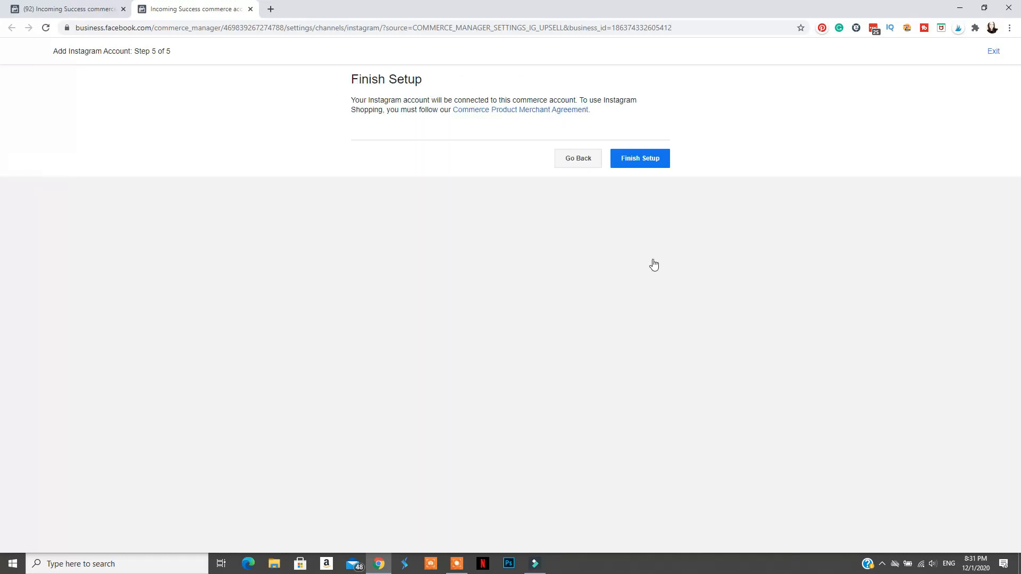
left_click(639, 159)
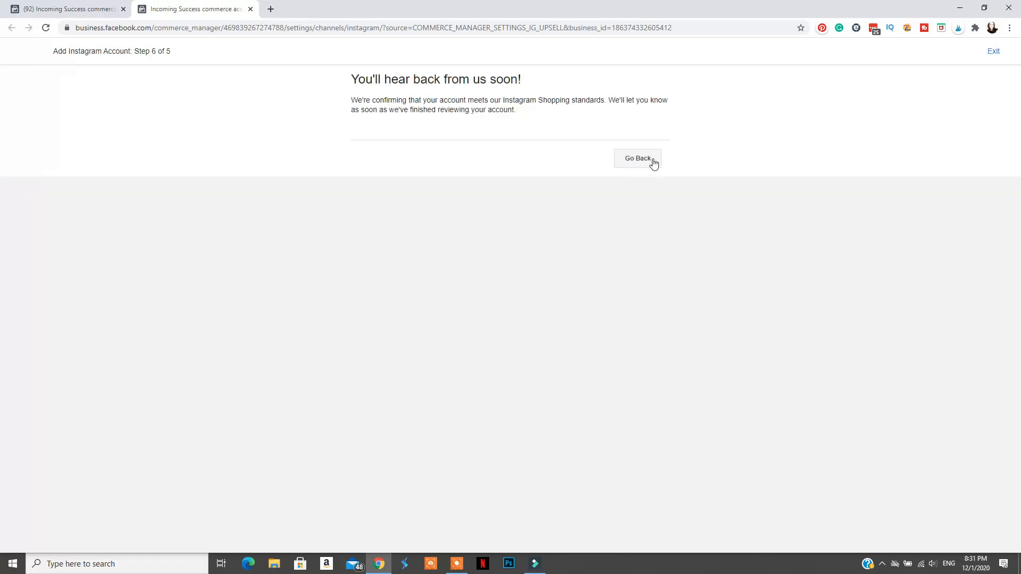
mouse_move(598, 85)
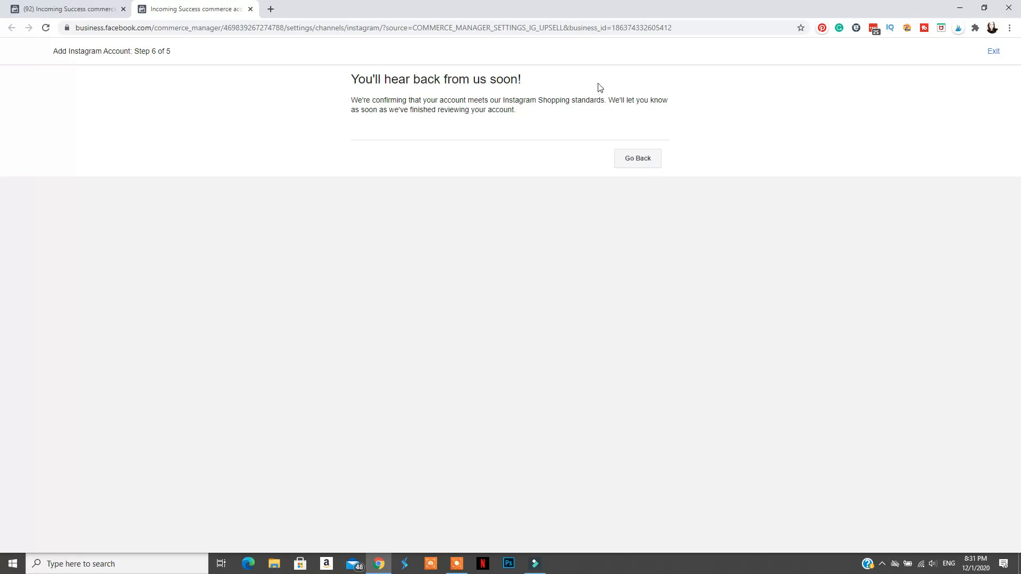
mouse_move(625, 198)
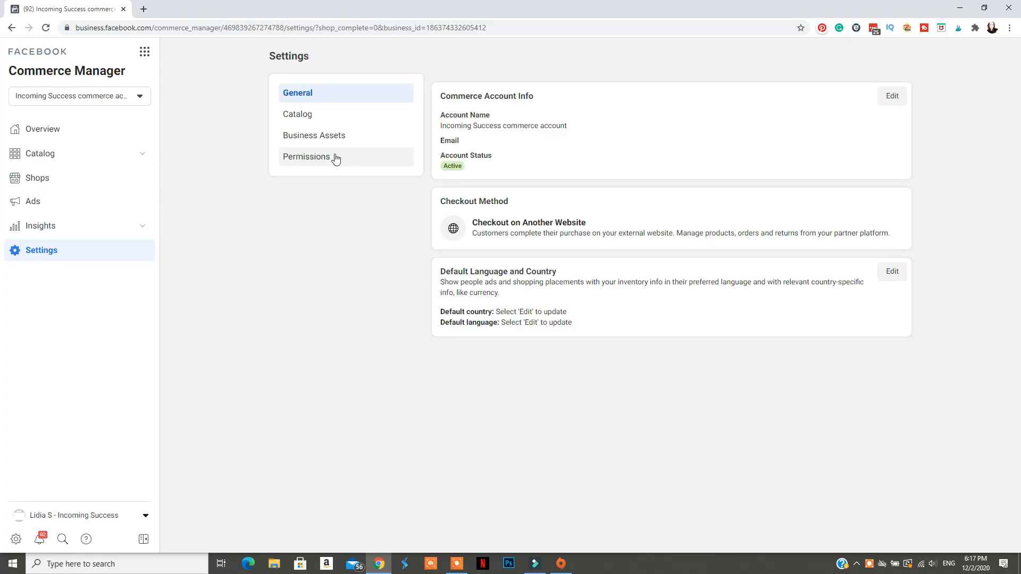
Step: Check Permissions, then go to Catalog > Items and start Add Items
left_click(306, 156)
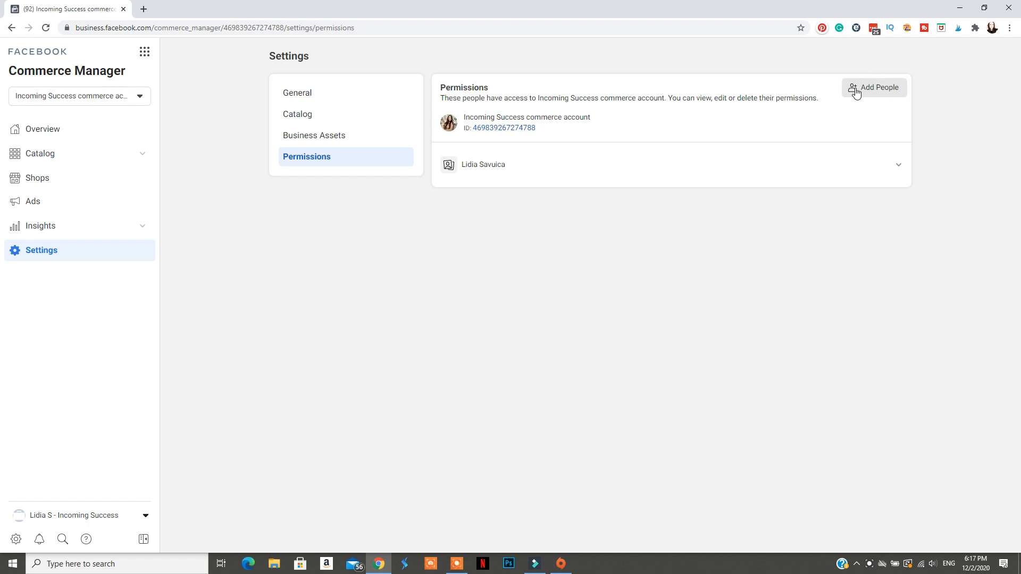
left_click(41, 153)
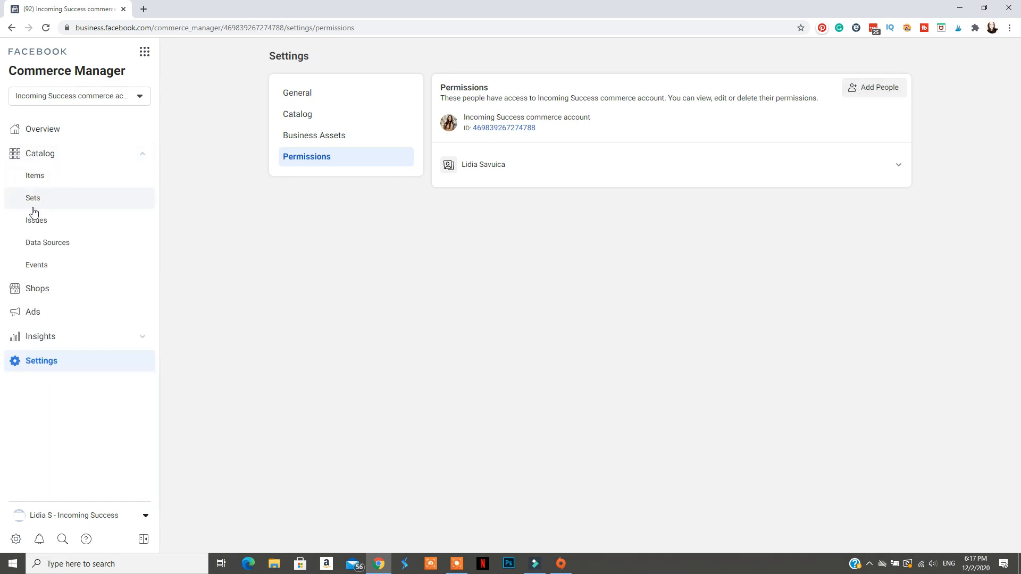
mouse_move(65, 189)
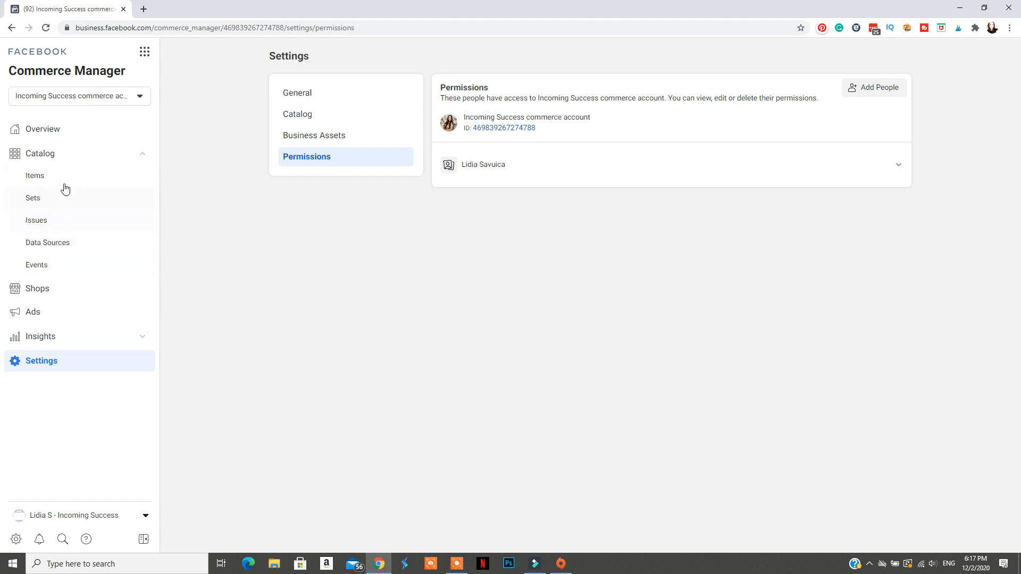
left_click(36, 176)
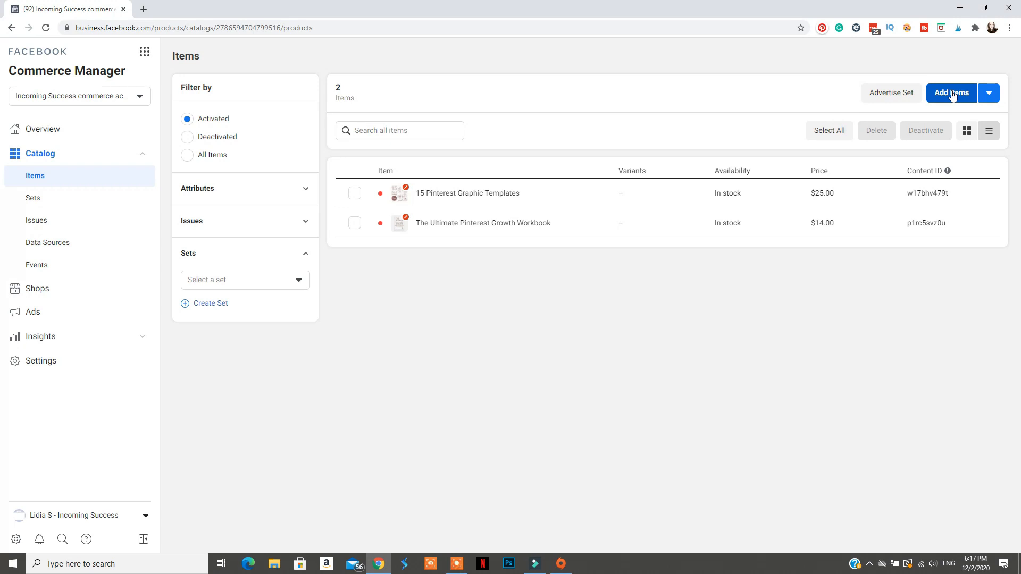
left_click(952, 92)
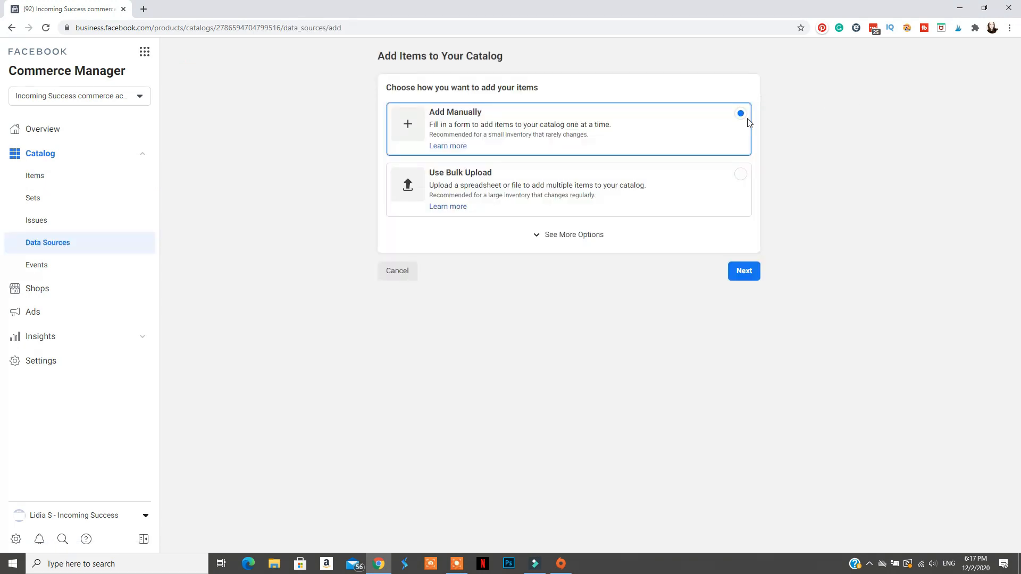
Step: Choose manual entry and fill in the item's title, description and website link
left_click(744, 271)
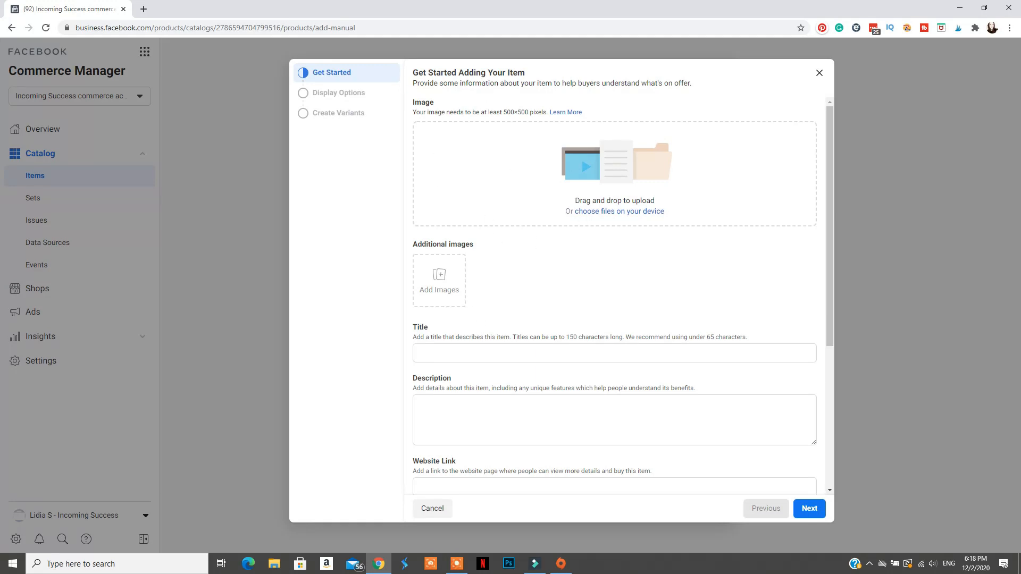
scroll("down", 3)
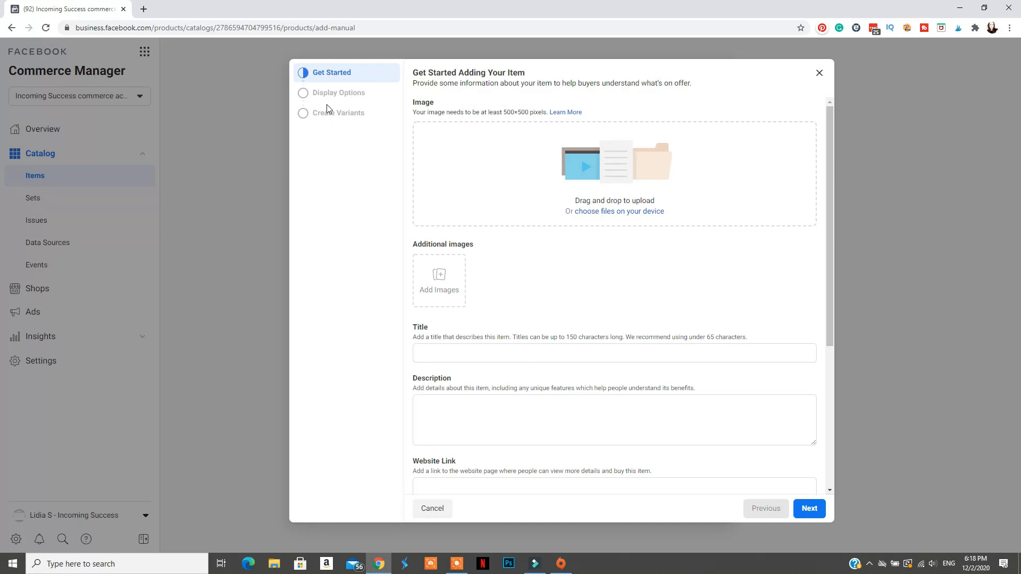
type("titl")
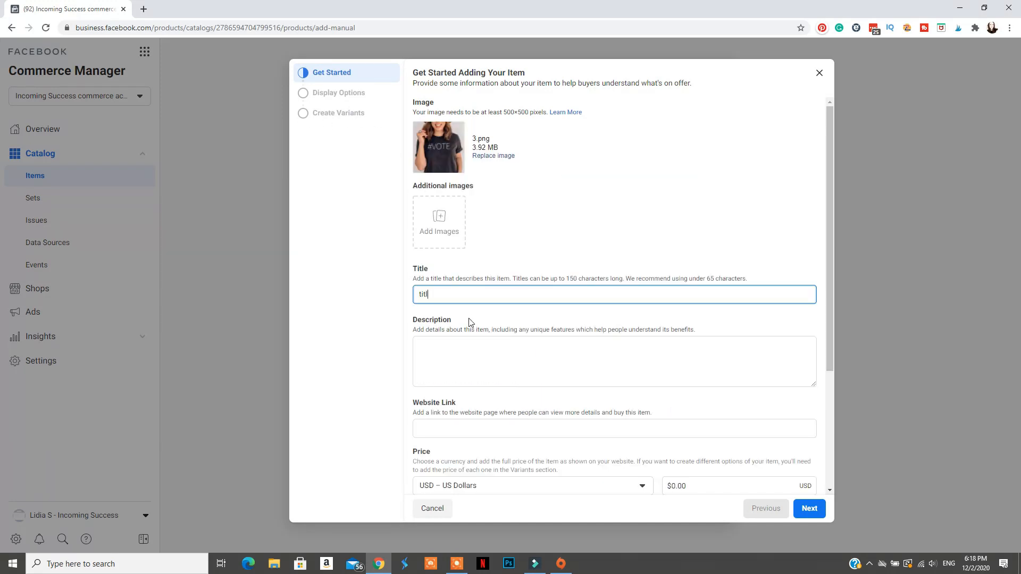
type("bio")
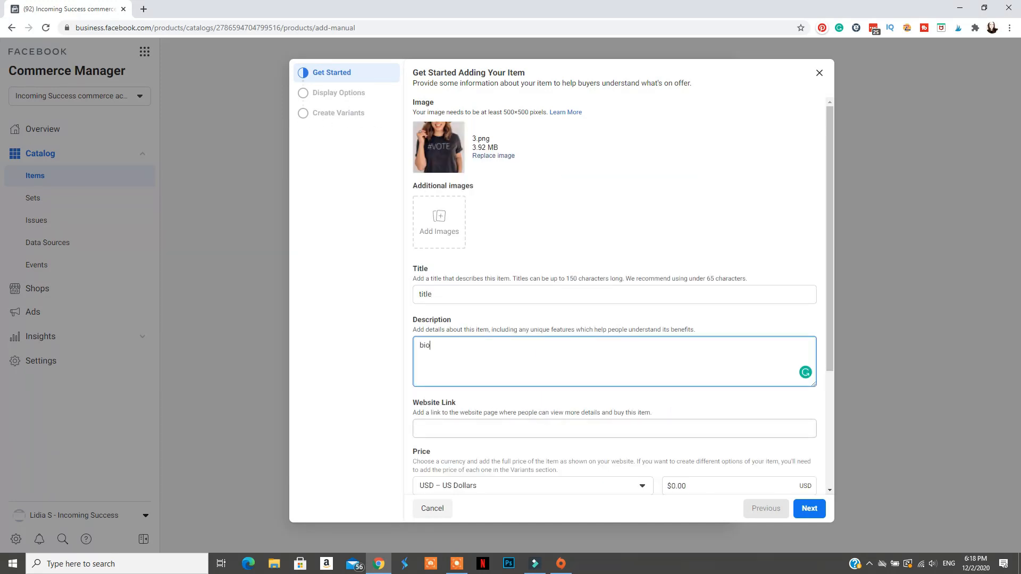
type("link.com")
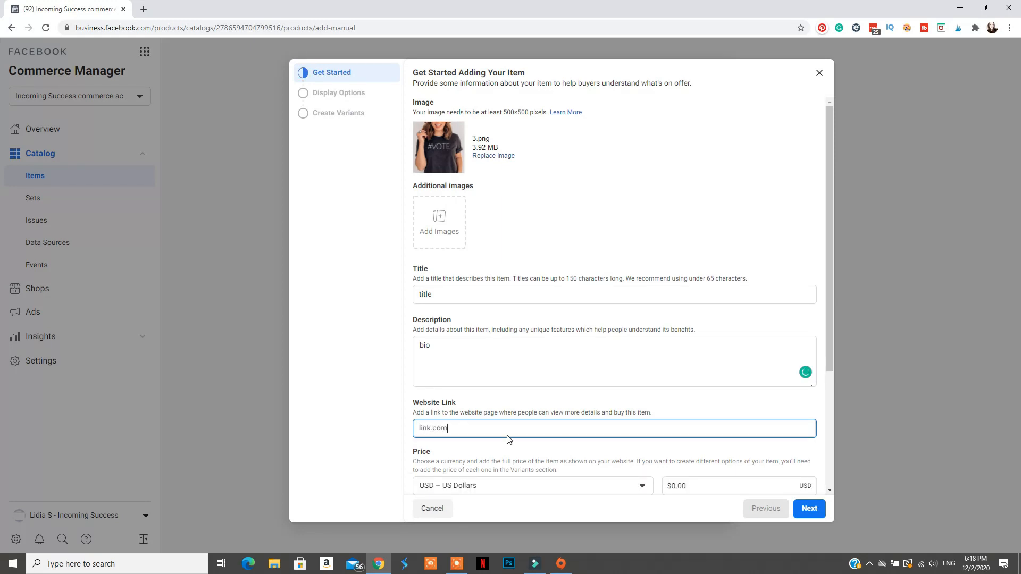
Step: Set the item's price to $1.00 and condition to New, then continue
scroll("down", 3)
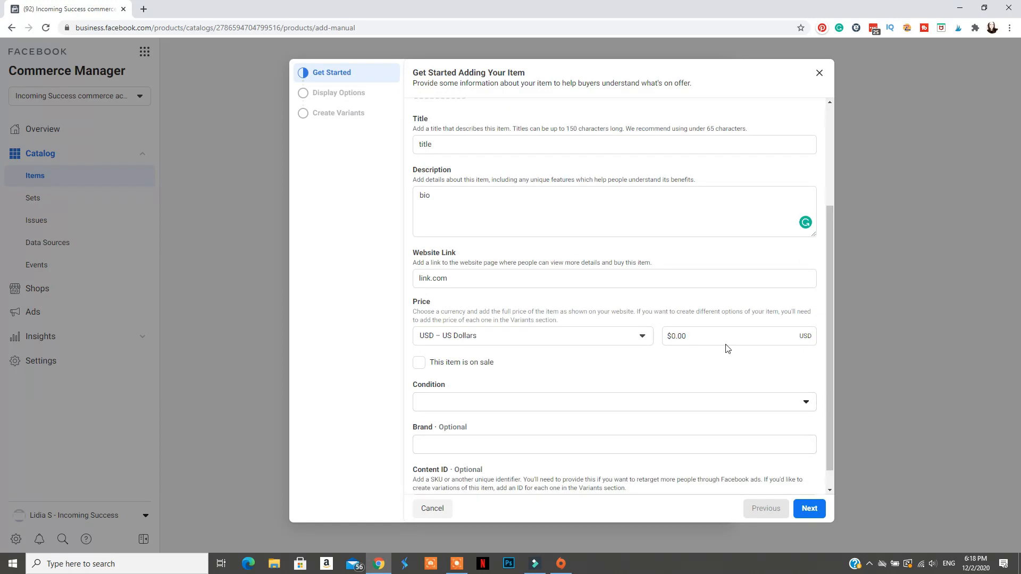
left_click(419, 362)
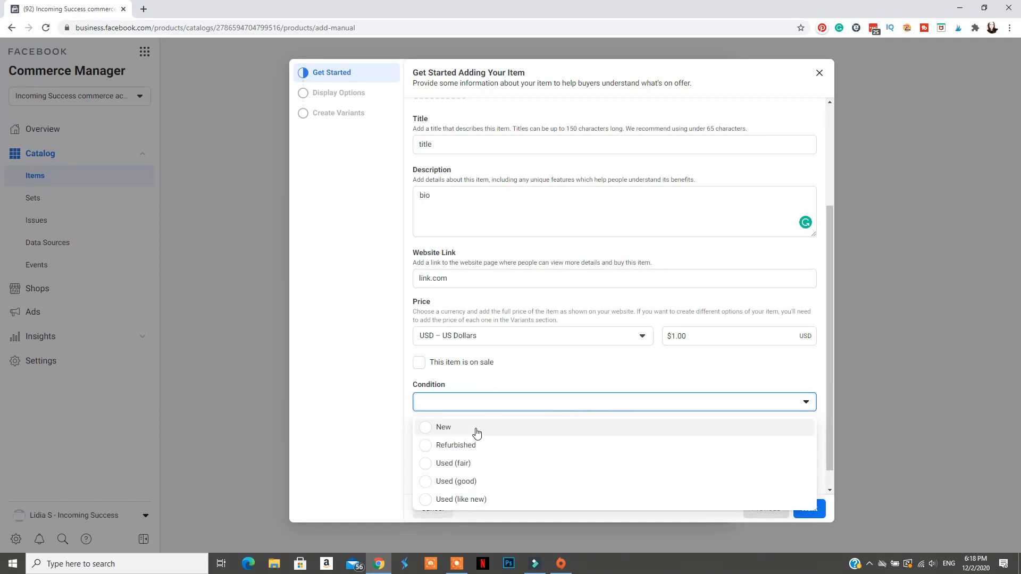
left_click(444, 428)
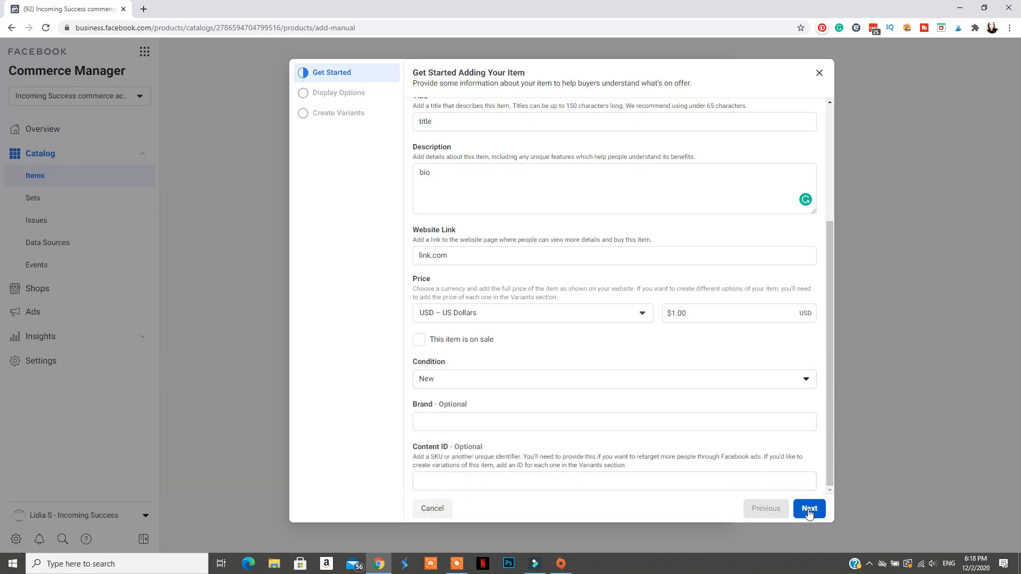
left_click(809, 508)
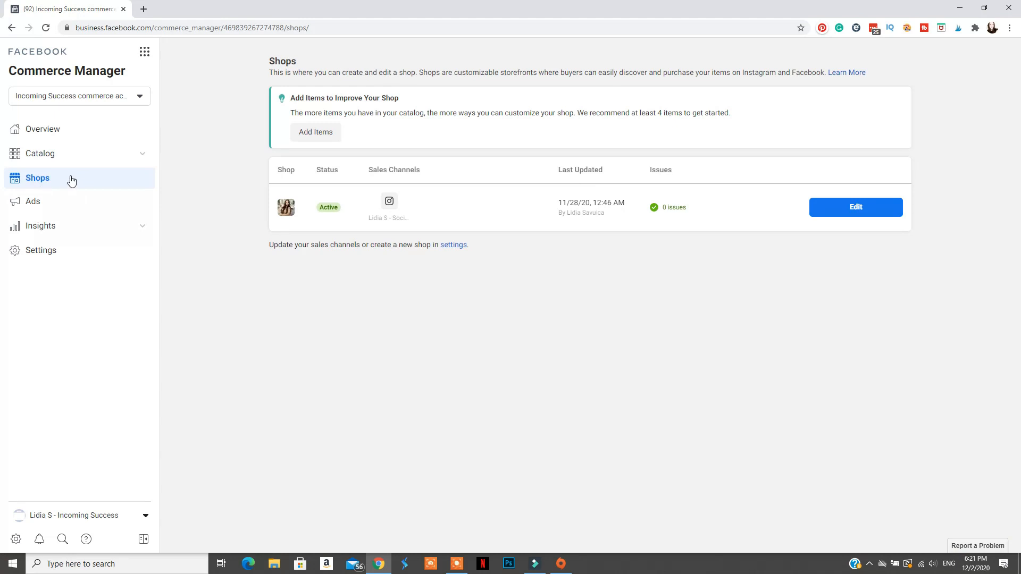
mouse_move(832, 210)
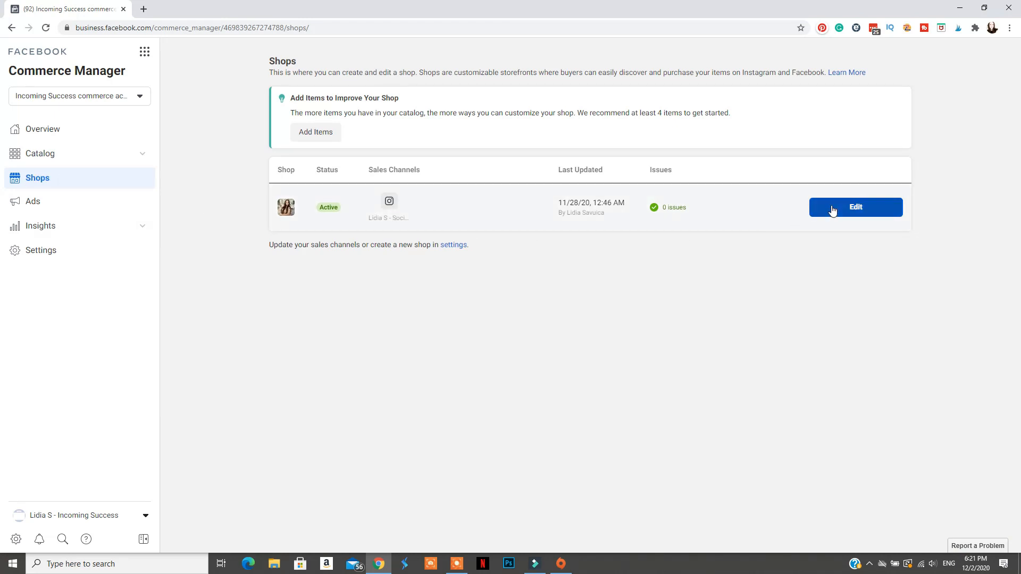
Step: Edit the active shop, view Manage Collections from the Home Page dropdown, then return to Layout
left_click(855, 206)
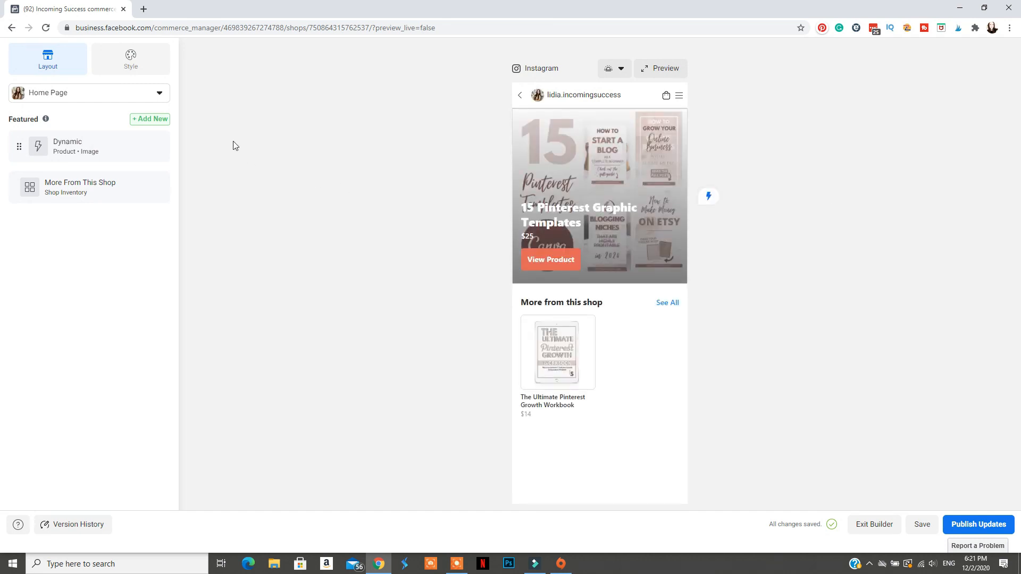
mouse_move(82, 102)
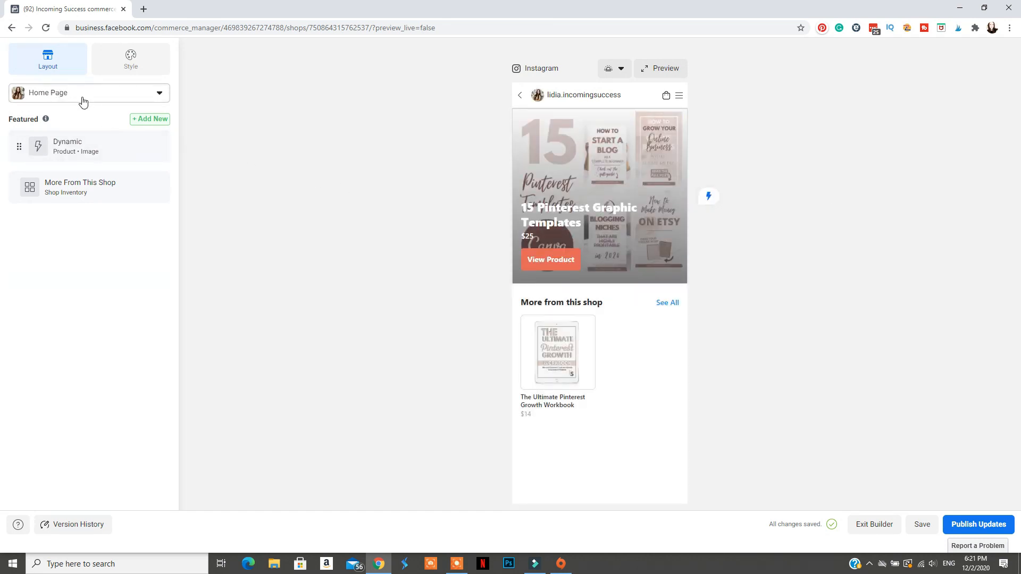
left_click(89, 93)
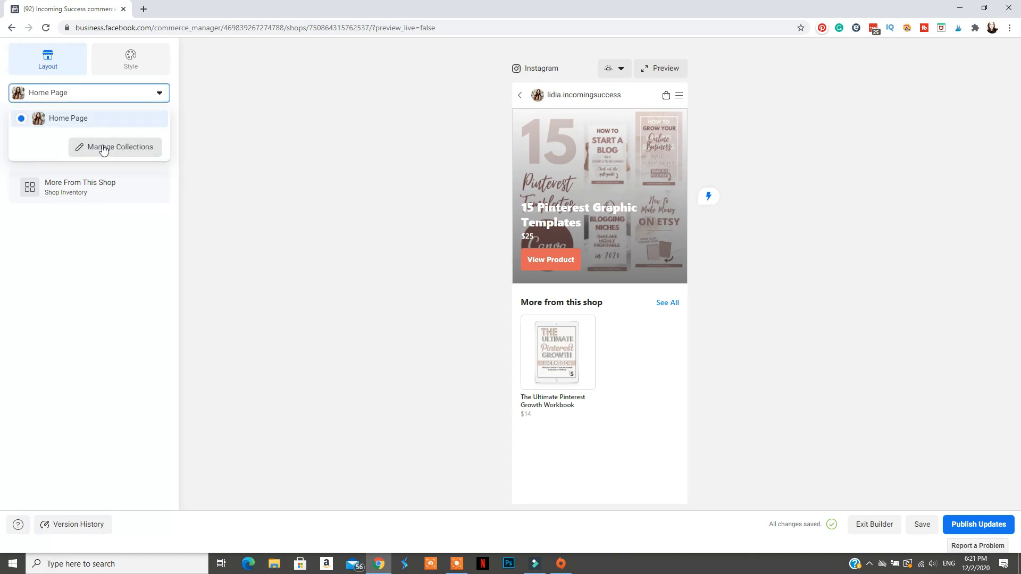
left_click(115, 147)
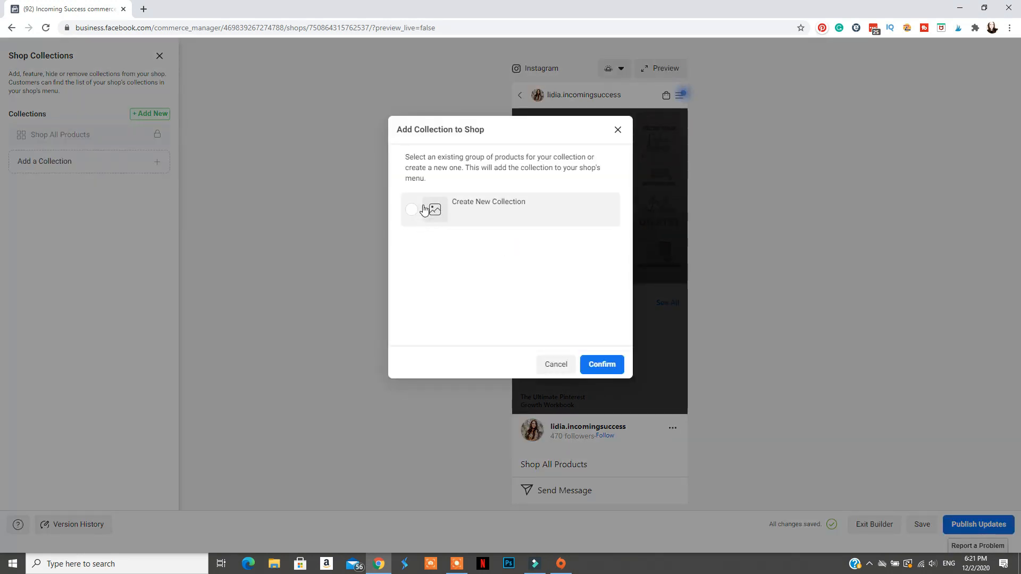
left_click(555, 364)
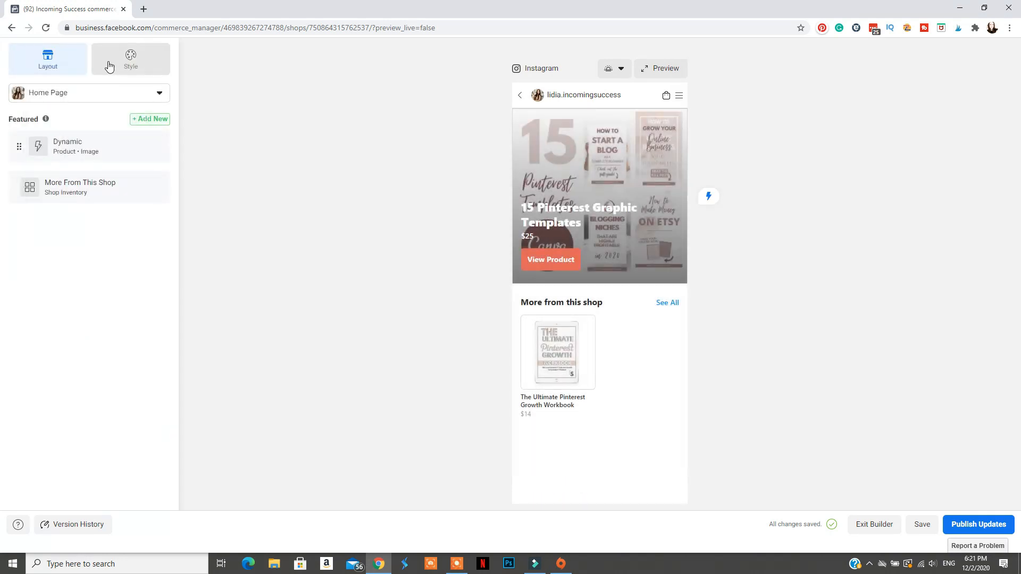
Step: In Style, try a pink button colour and large titles, reverting to orange-red and normal size
left_click(130, 58)
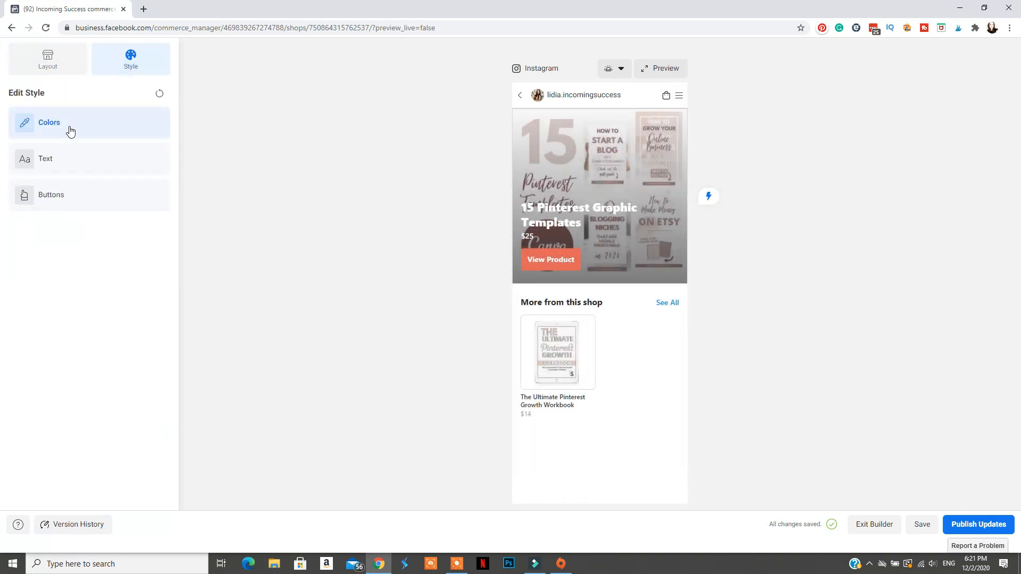
left_click(49, 123)
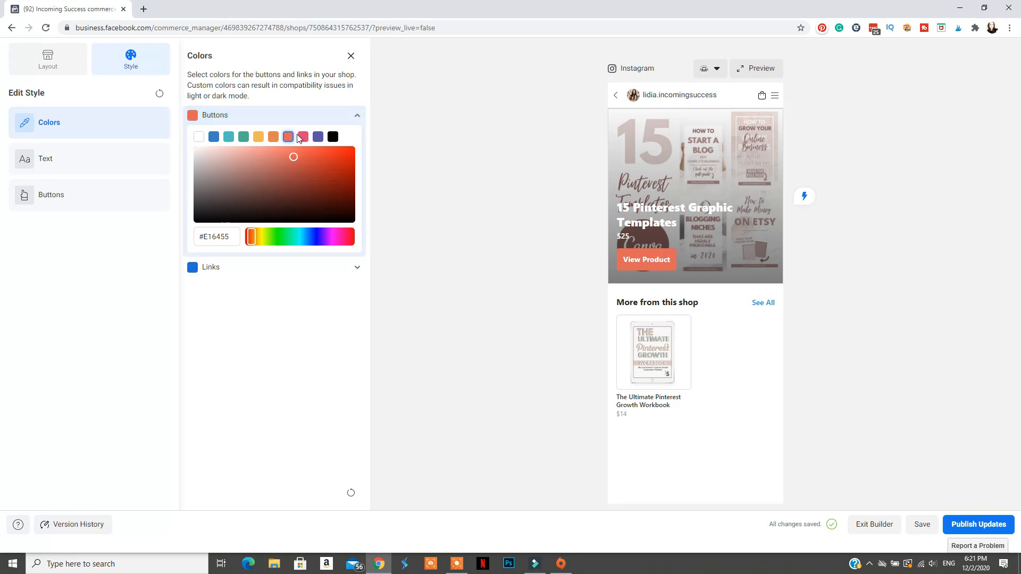
left_click(302, 137)
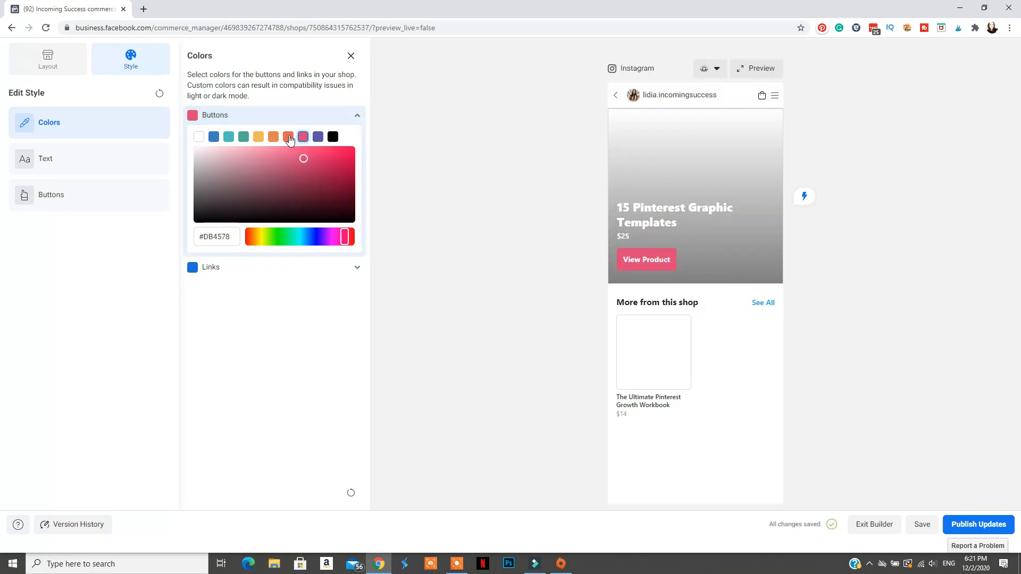
left_click(289, 136)
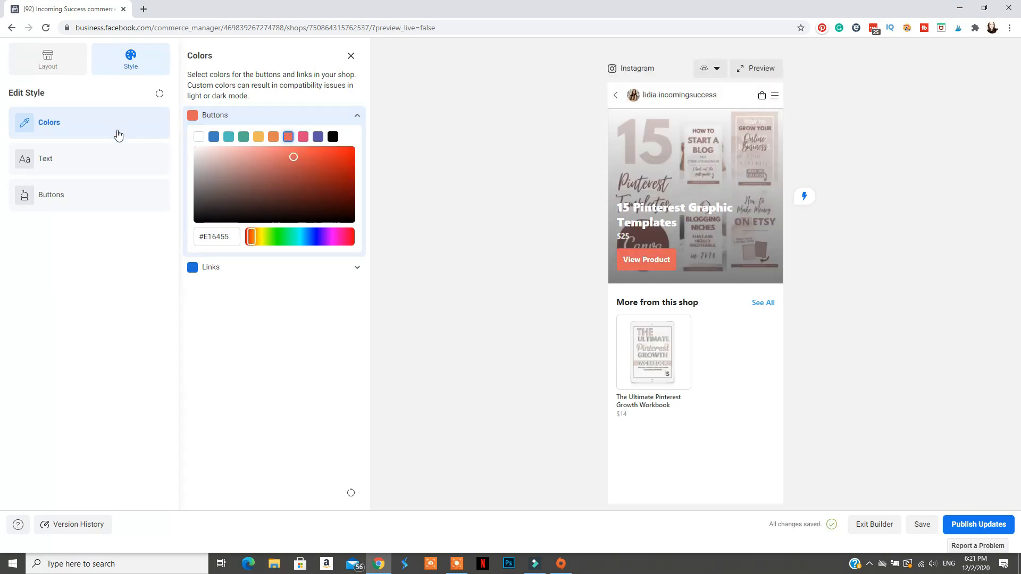
left_click(46, 159)
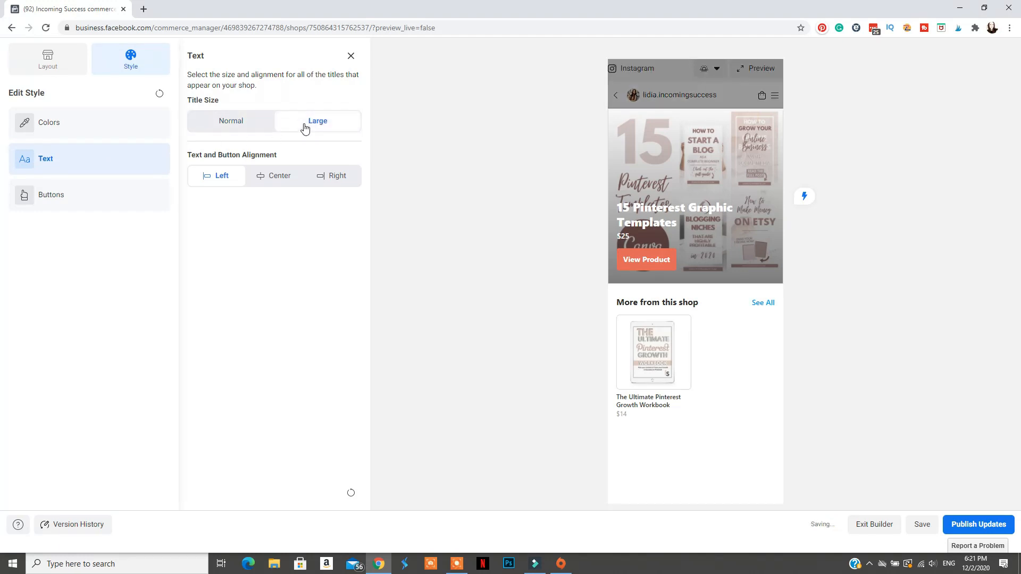
left_click(229, 120)
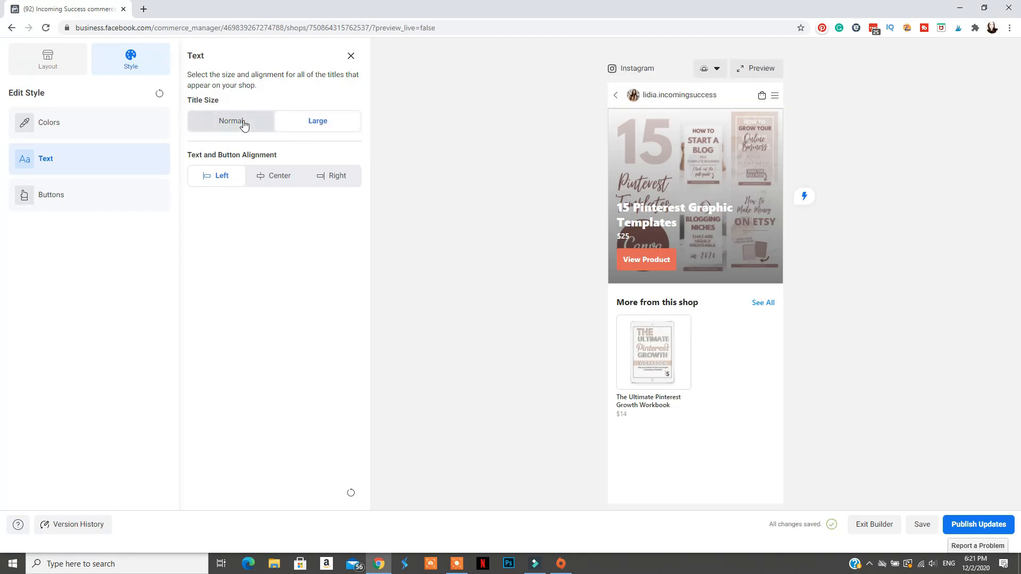
left_click(279, 176)
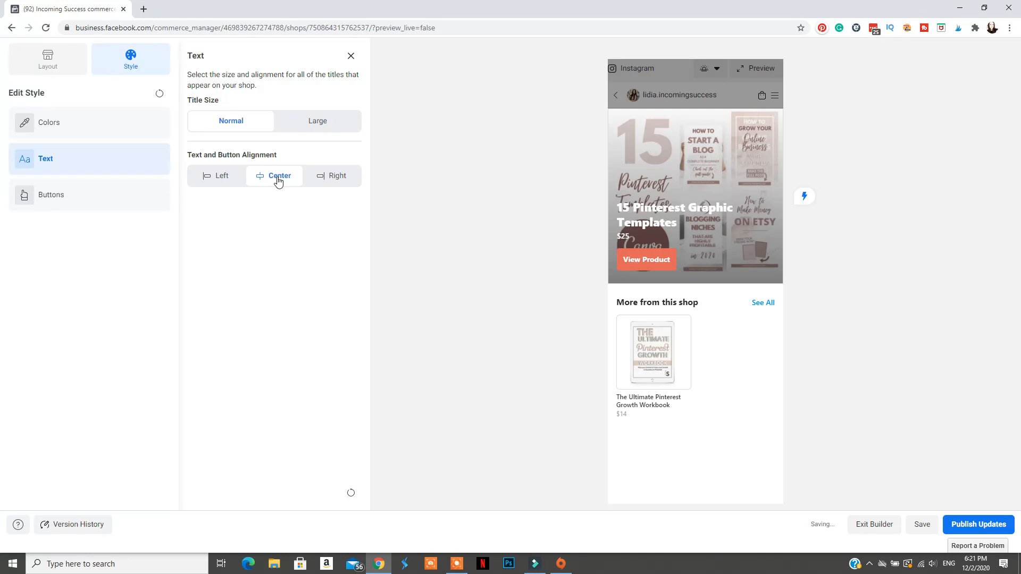
Step: Left-align titles and buttons and give buttons the rounded white outline style
left_click(274, 175)
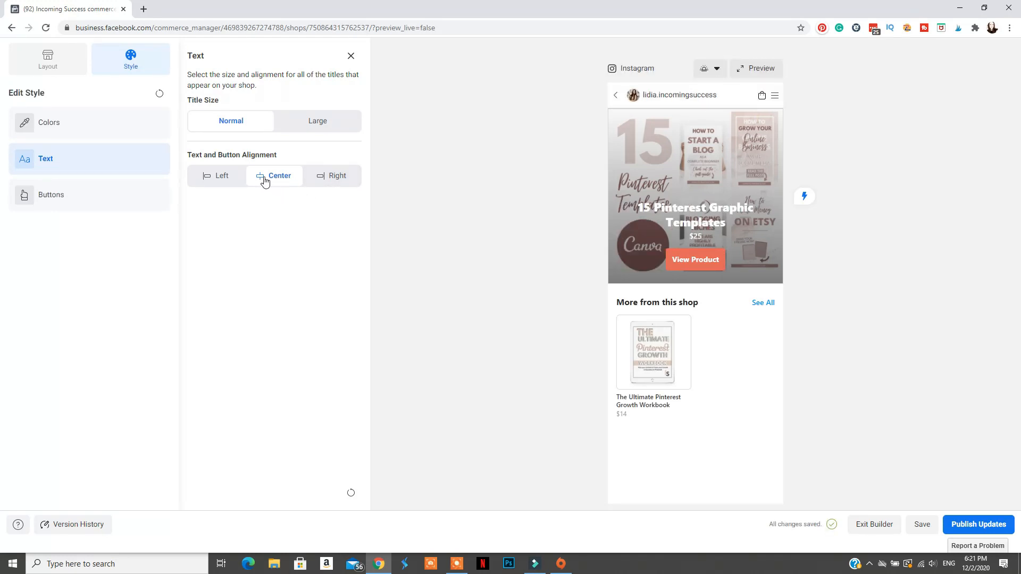
left_click(216, 175)
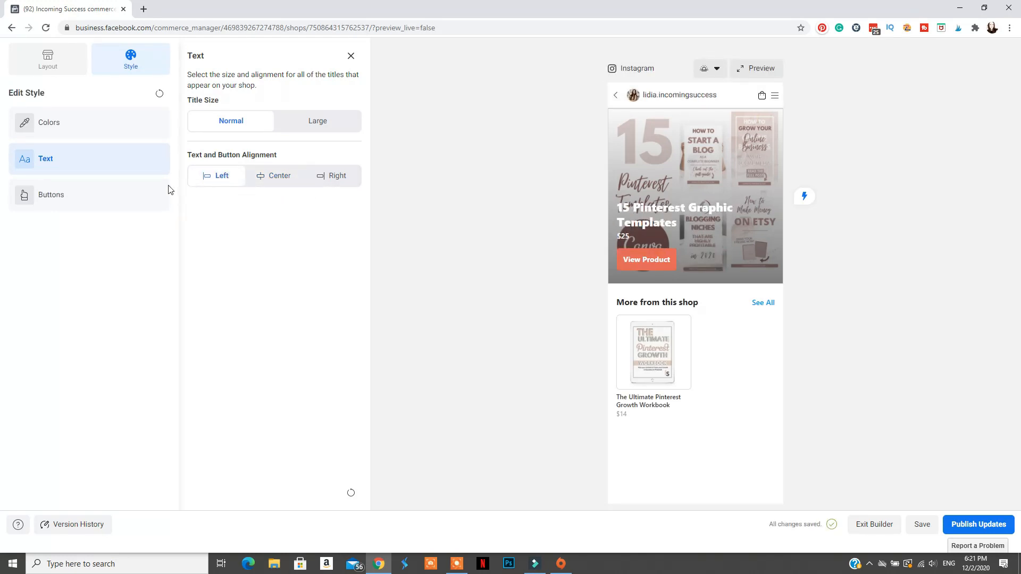
left_click(51, 194)
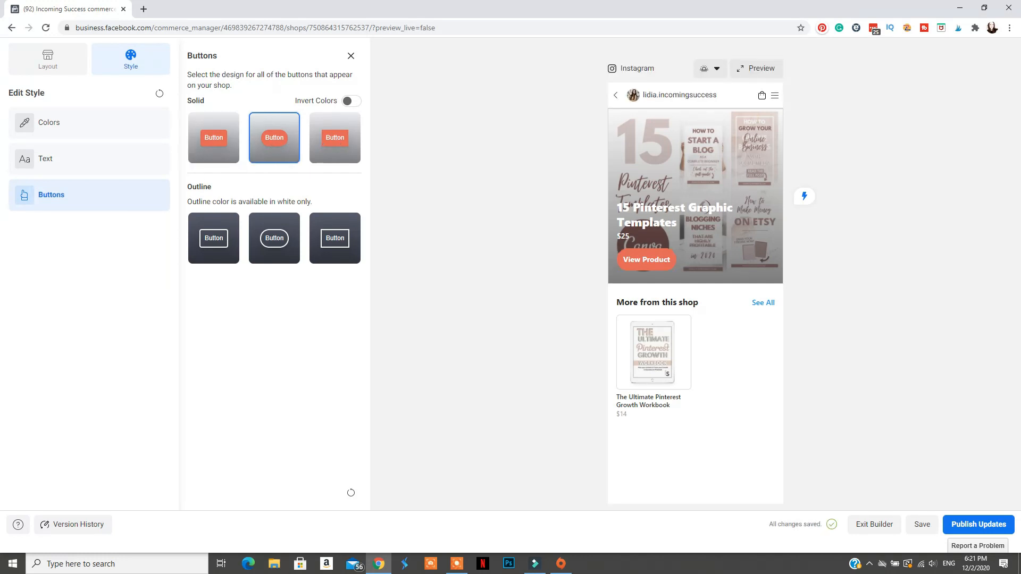
left_click(275, 239)
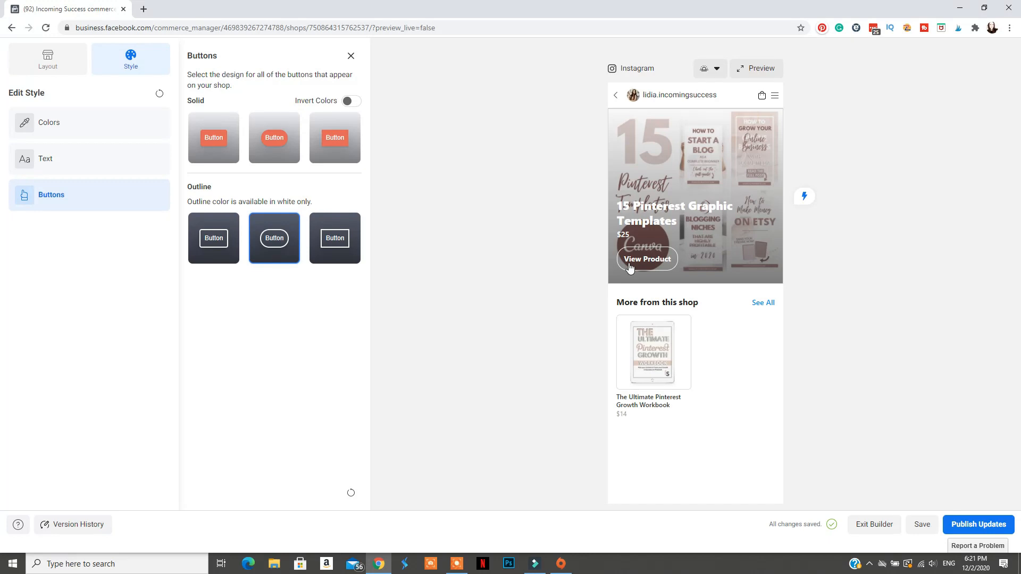
left_click(48, 60)
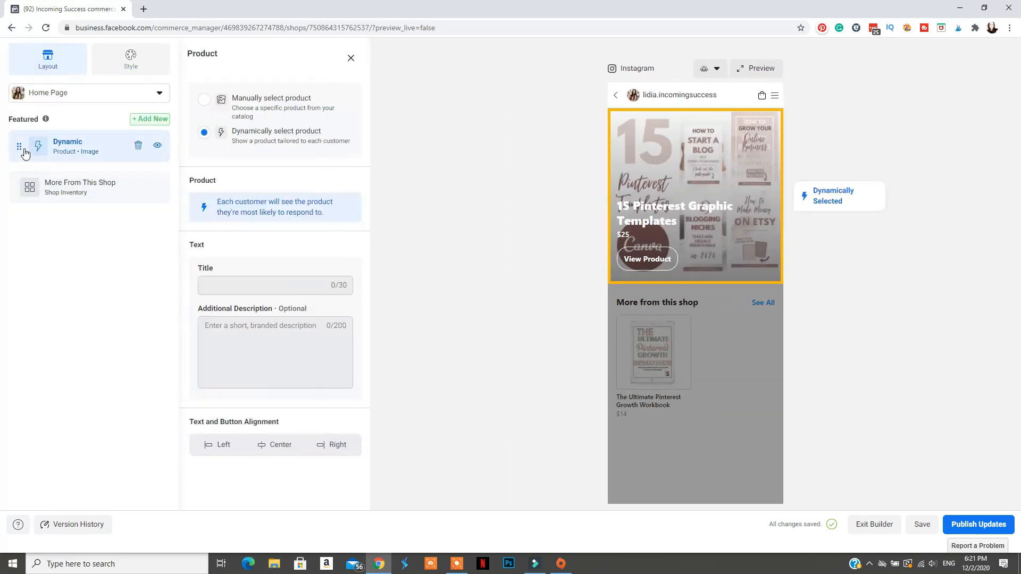
Step: Publish the shop updates and open the full customer preview, dismissing the intro tip
left_click(89, 94)
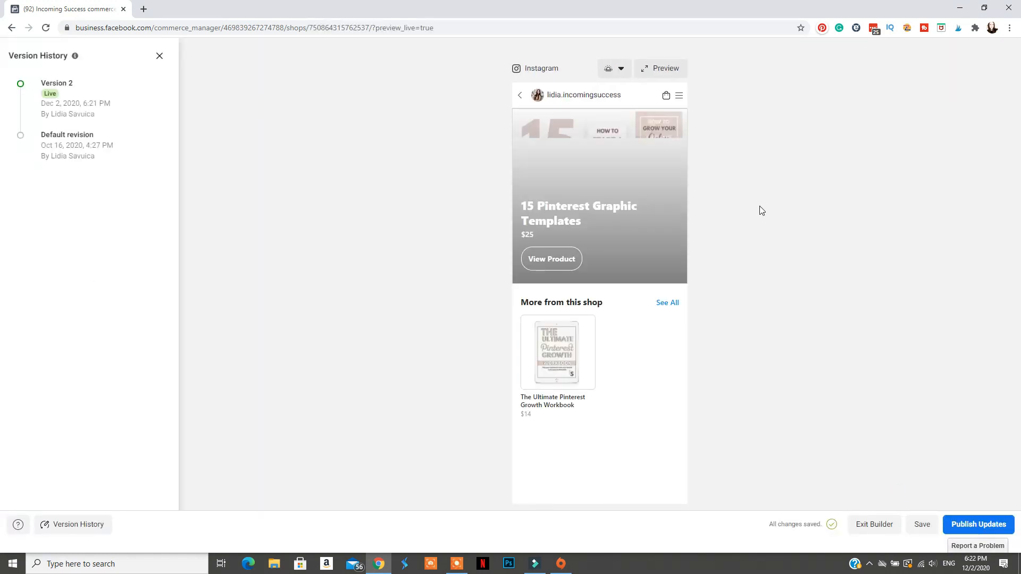
left_click(621, 68)
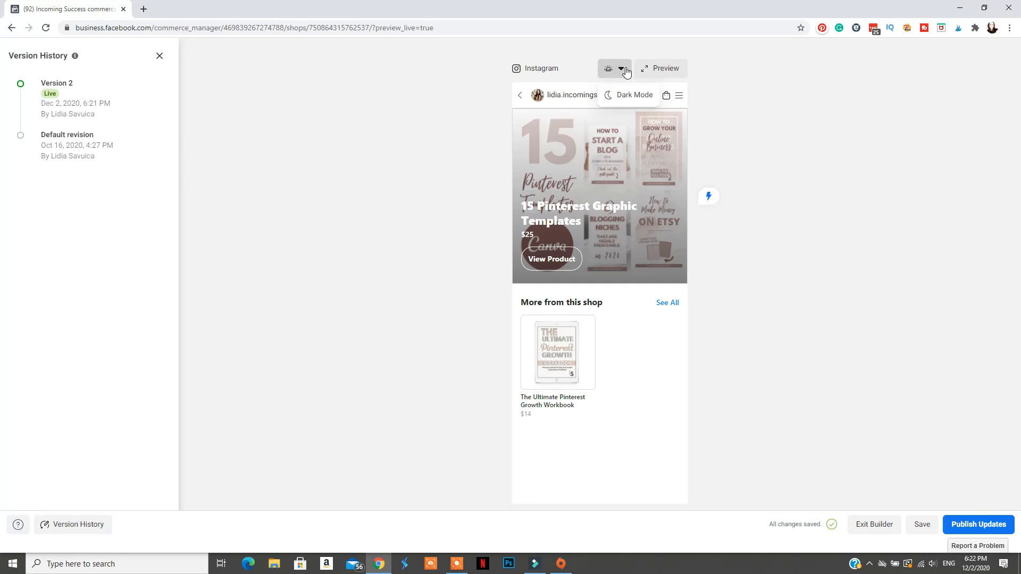
left_click(666, 68)
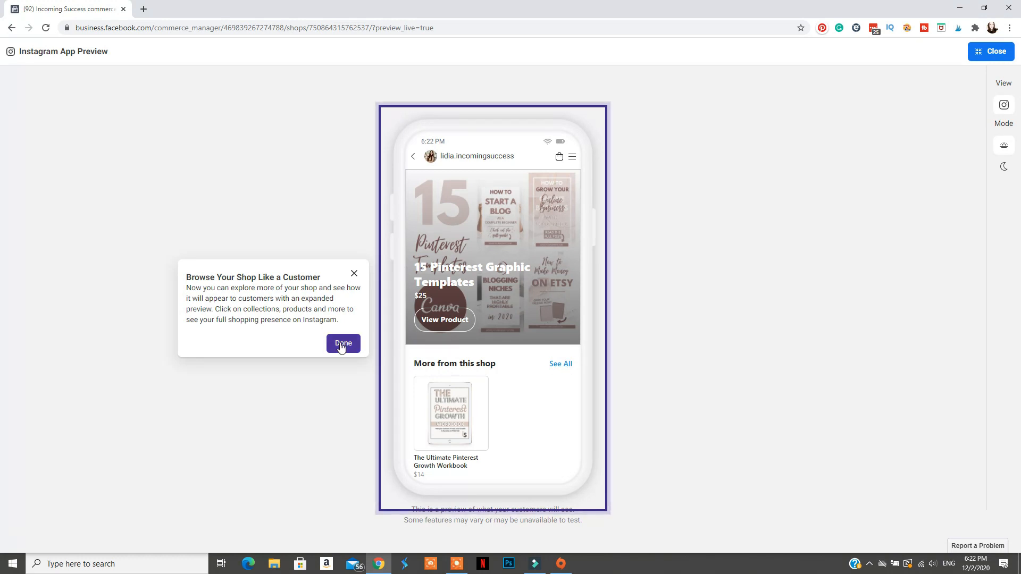
left_click(342, 343)
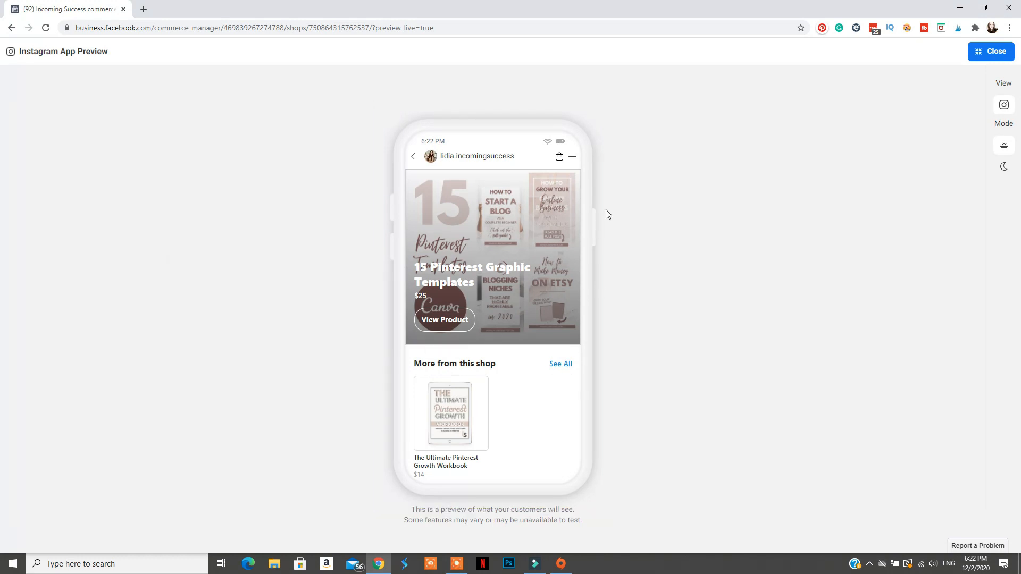
mouse_move(888, 383)
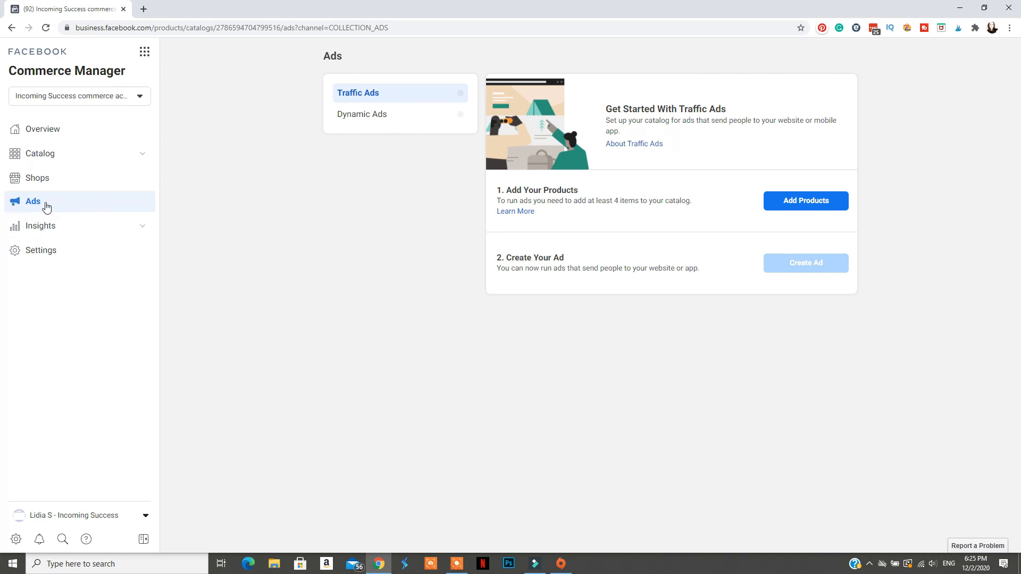
Step: Switch the Ads page from Traffic Ads to the Dynamic Ads setup steps
left_click(378, 114)
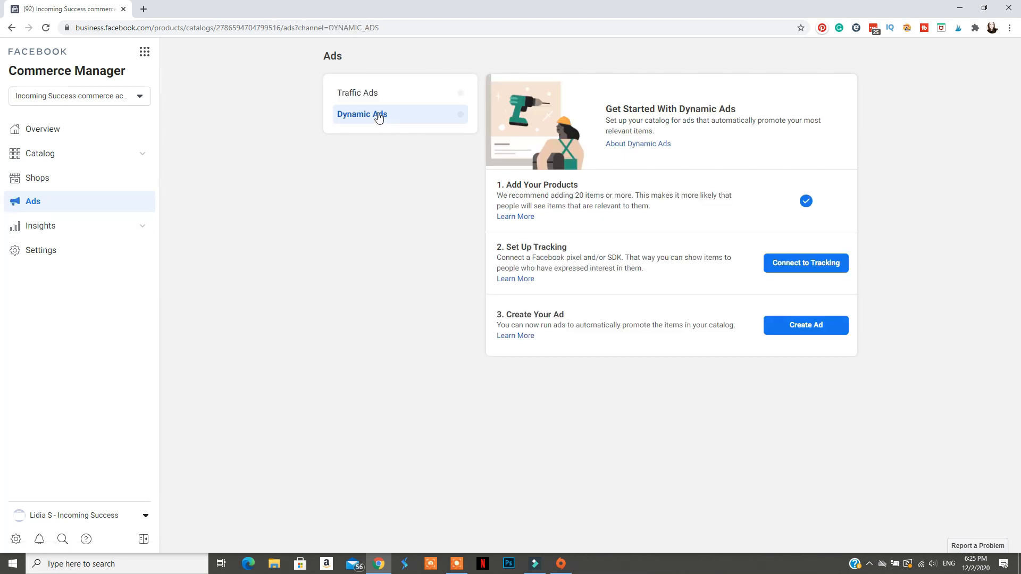
mouse_move(793, 253)
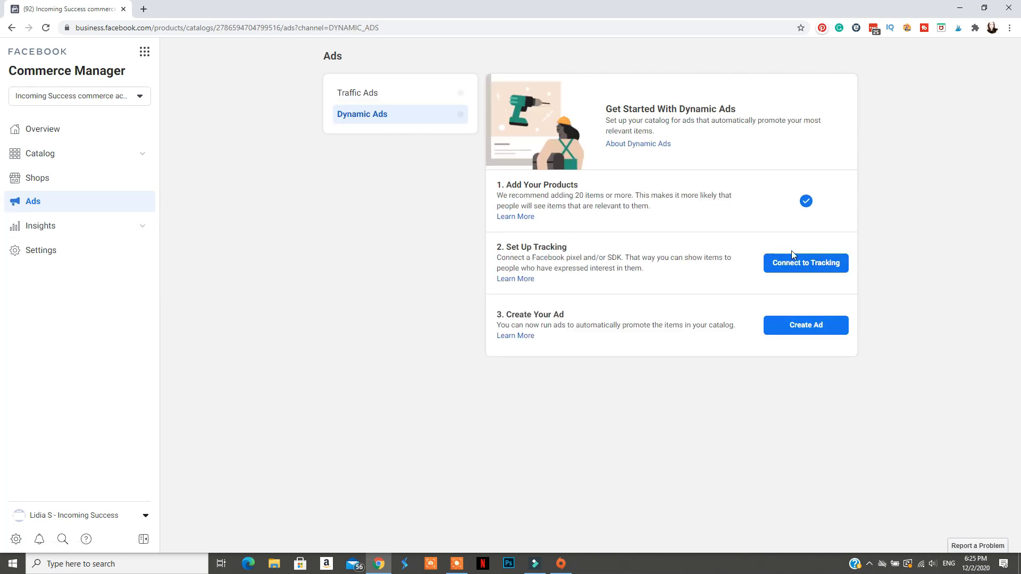
mouse_move(209, 238)
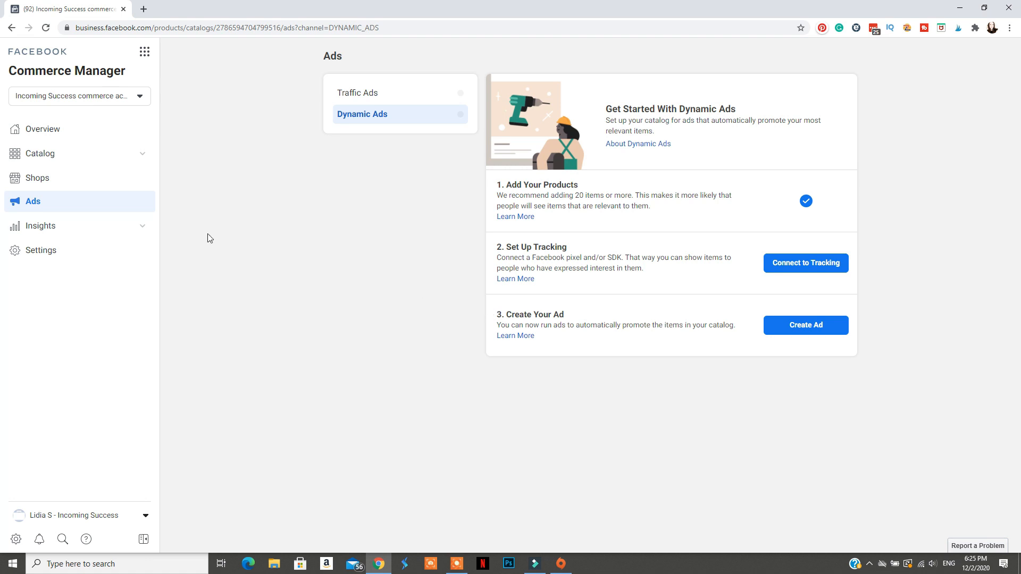
mouse_move(110, 229)
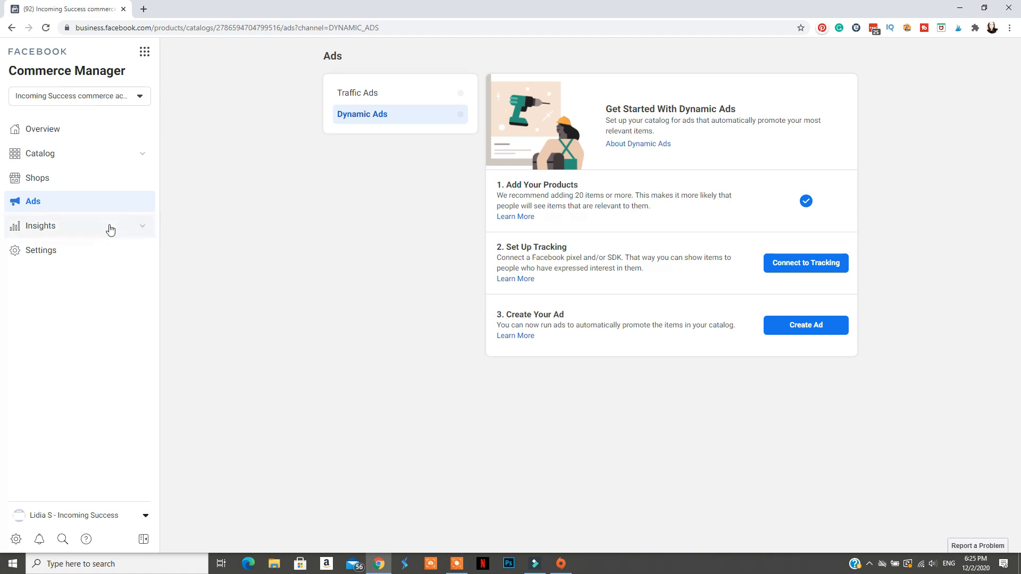
Step: Set the Insights Overview reporting period to This quarter
left_click(41, 226)
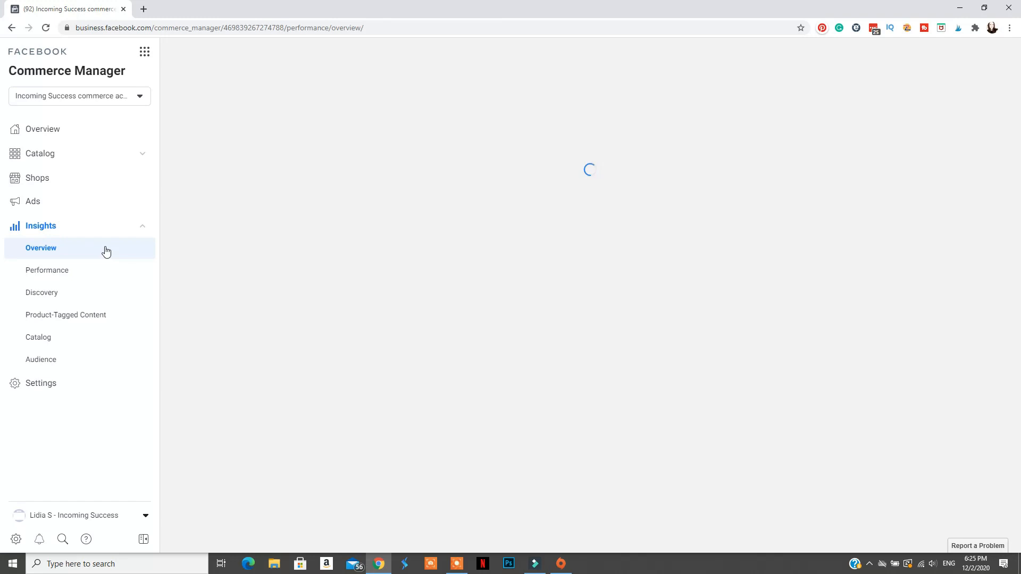
left_click(41, 248)
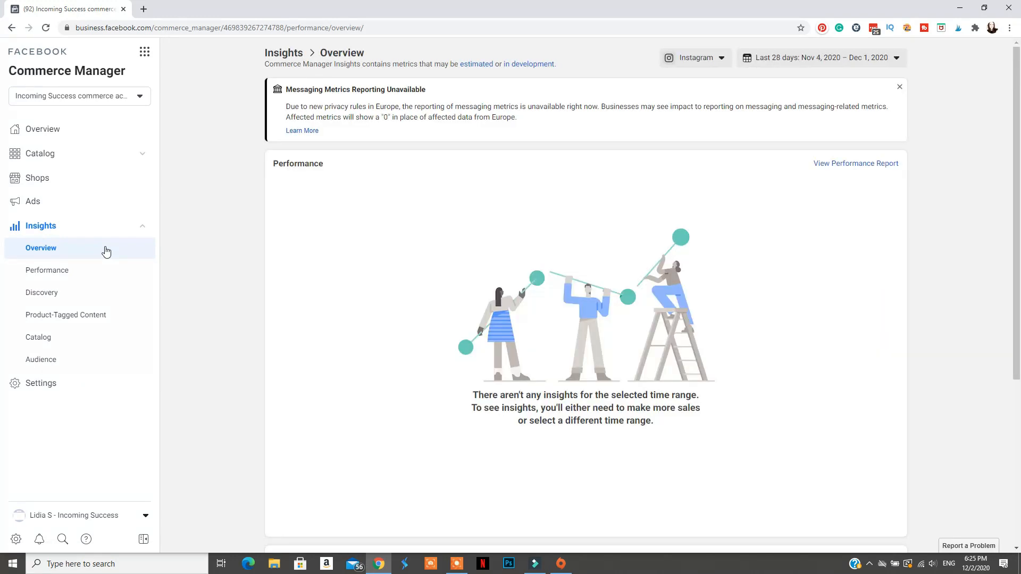
mouse_move(869, 63)
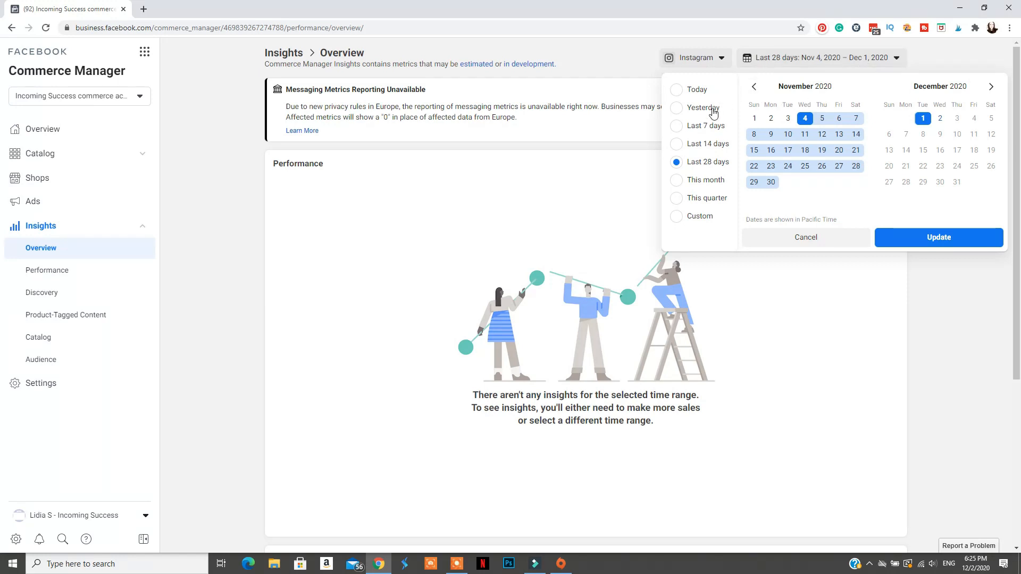
mouse_move(711, 182)
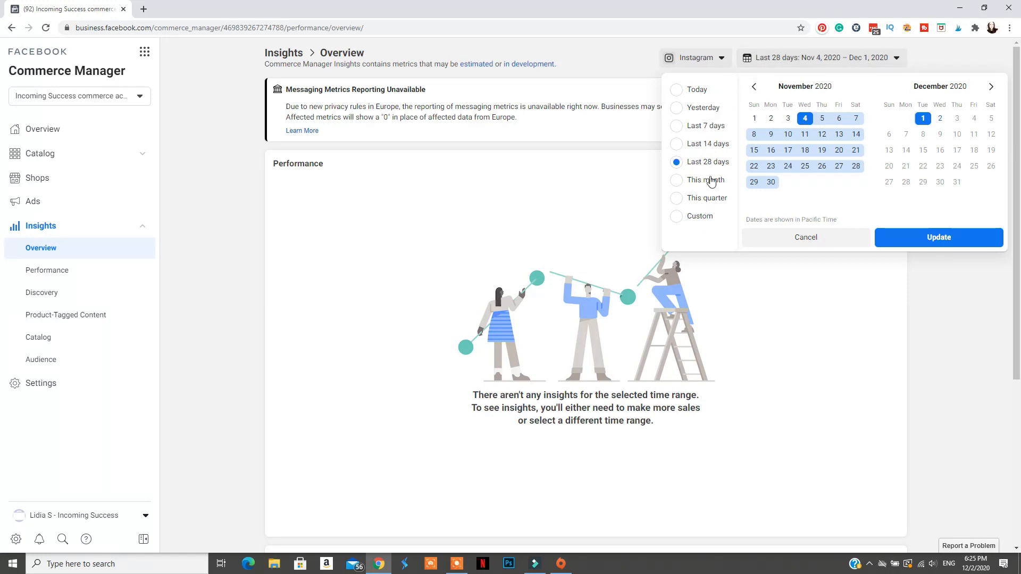
left_click(707, 197)
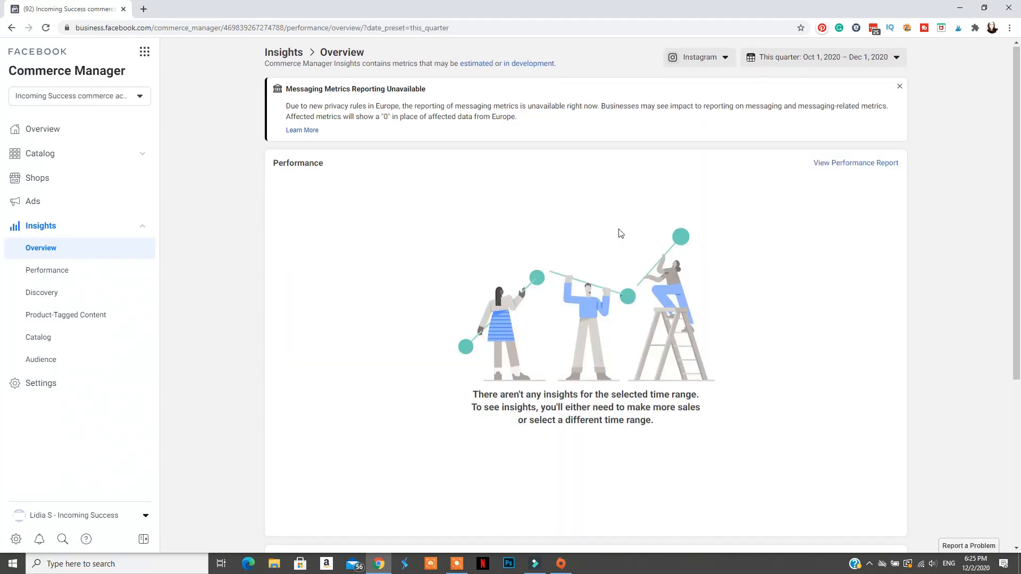
Step: Review the Performance traffic, Discovery, Product-Tagged Content and Audience reports
left_click(46, 270)
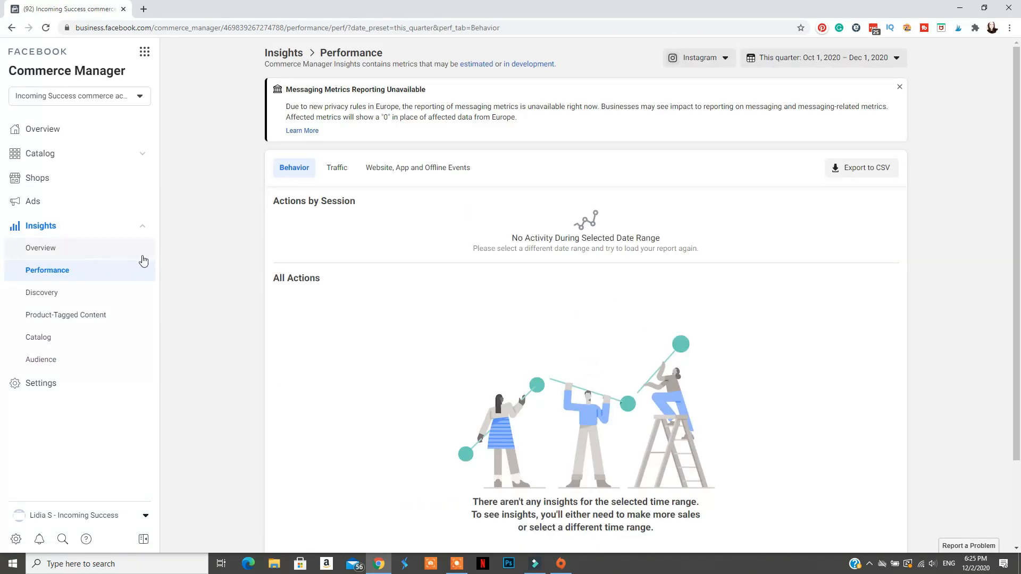
left_click(336, 168)
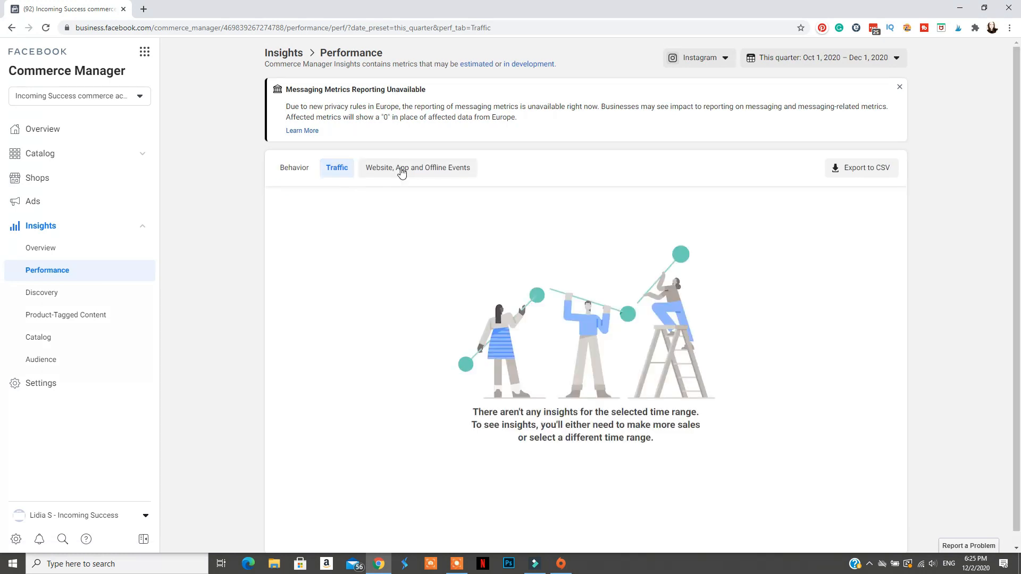
left_click(41, 293)
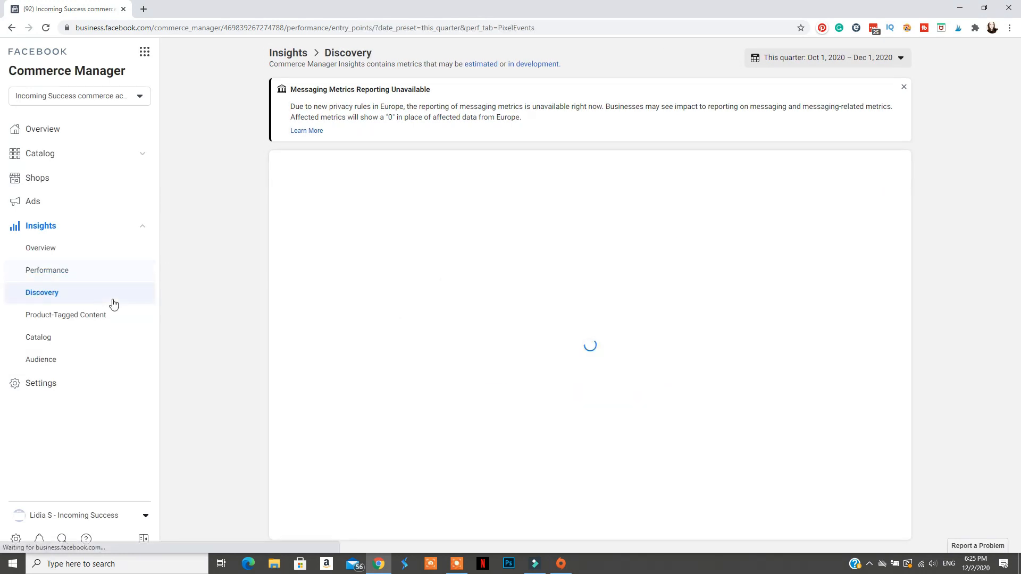
left_click(66, 314)
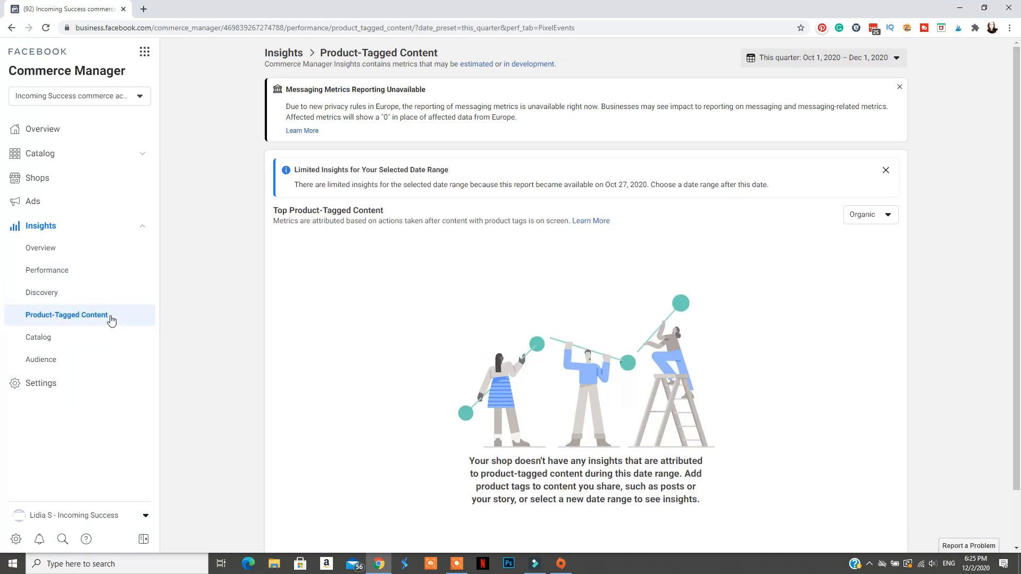
left_click(40, 360)
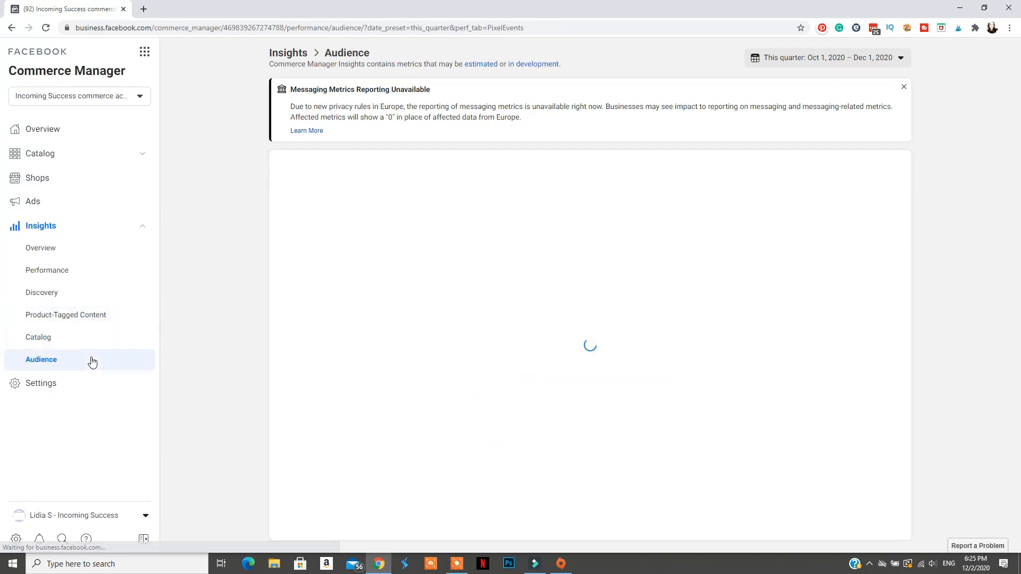